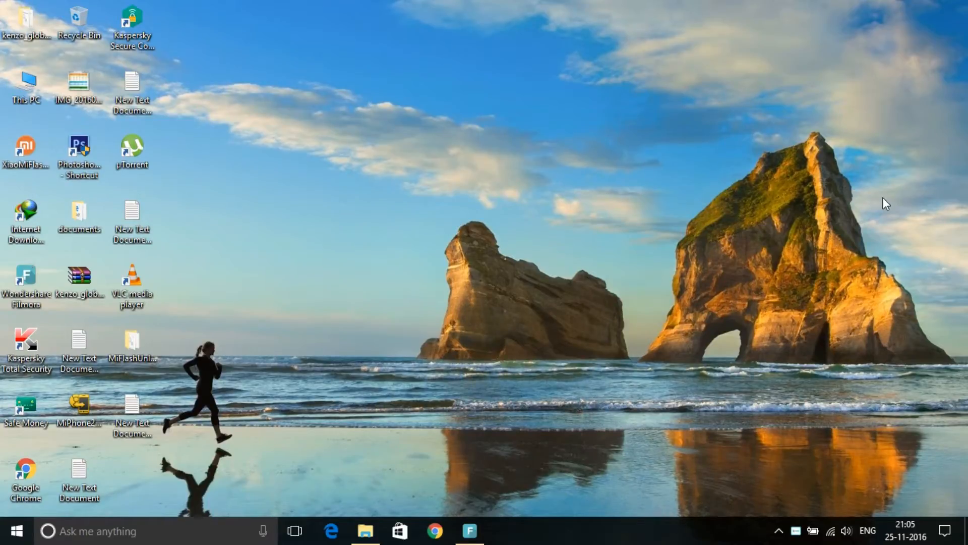
mouse_move(523, 290)
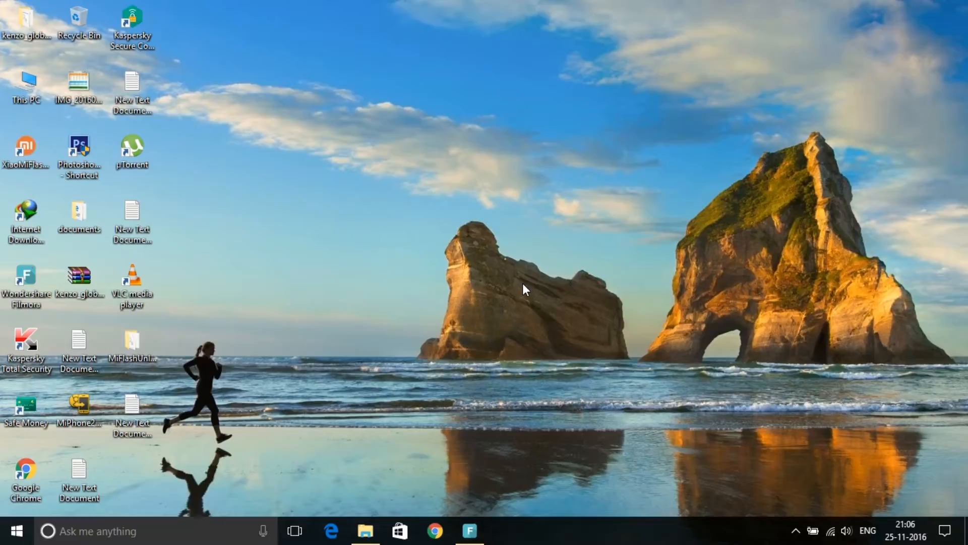
Step: Refresh the desktop from its context menu
right_click(525, 290)
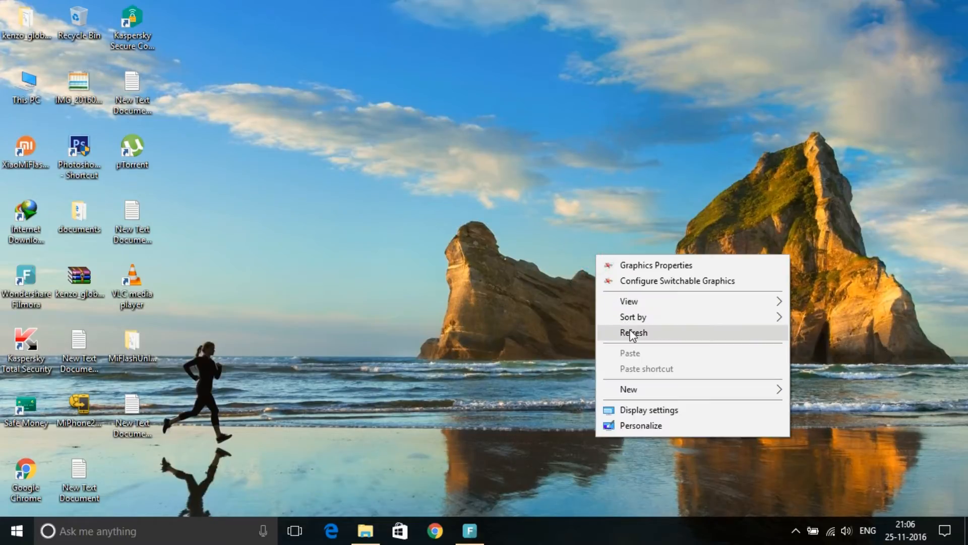
click(634, 332)
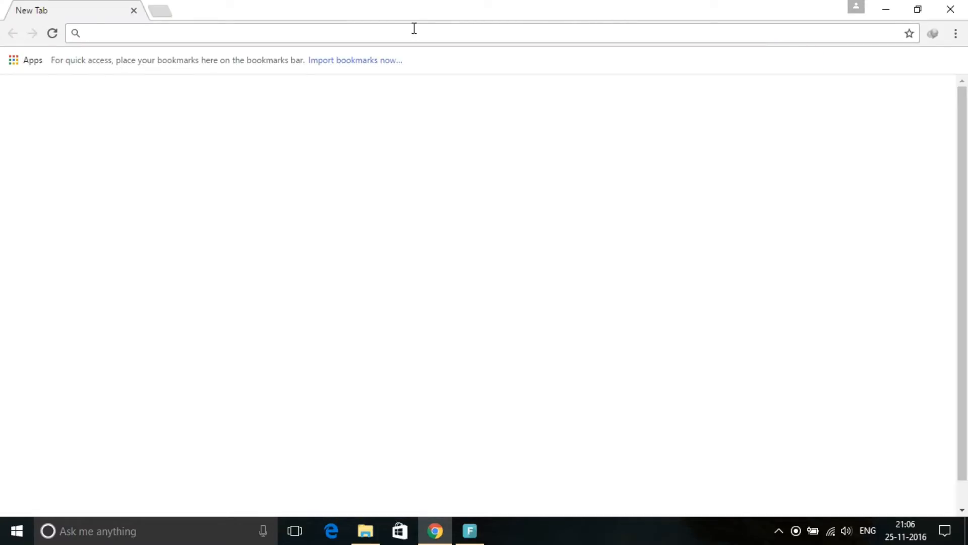
Step: Search Google for "miui" and go to the MIUI site's Downloads page
text(miui)
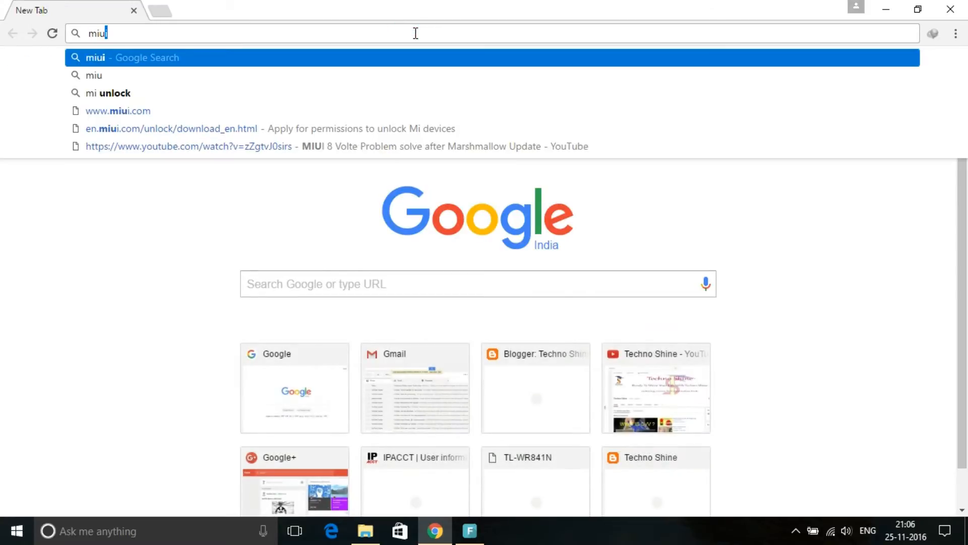
key(Return)
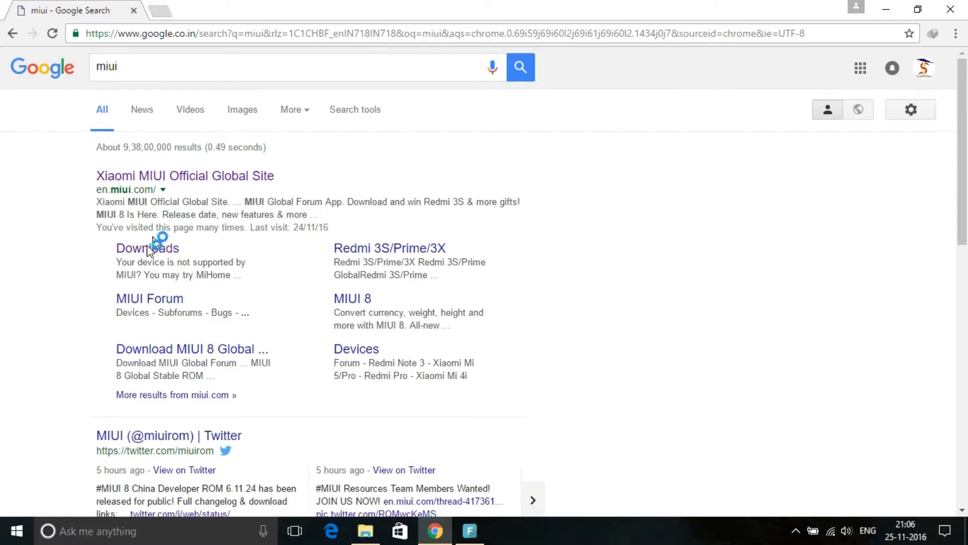
click(148, 248)
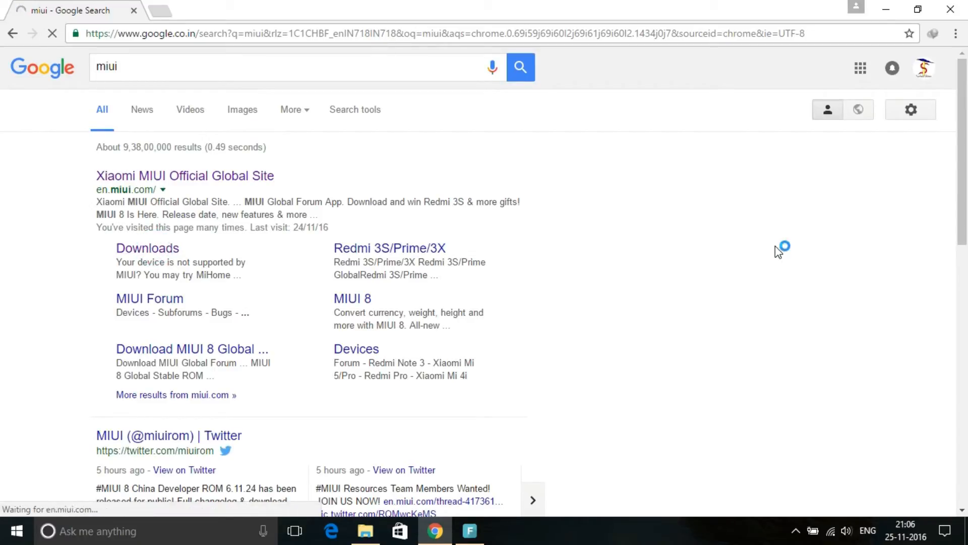
click(148, 248)
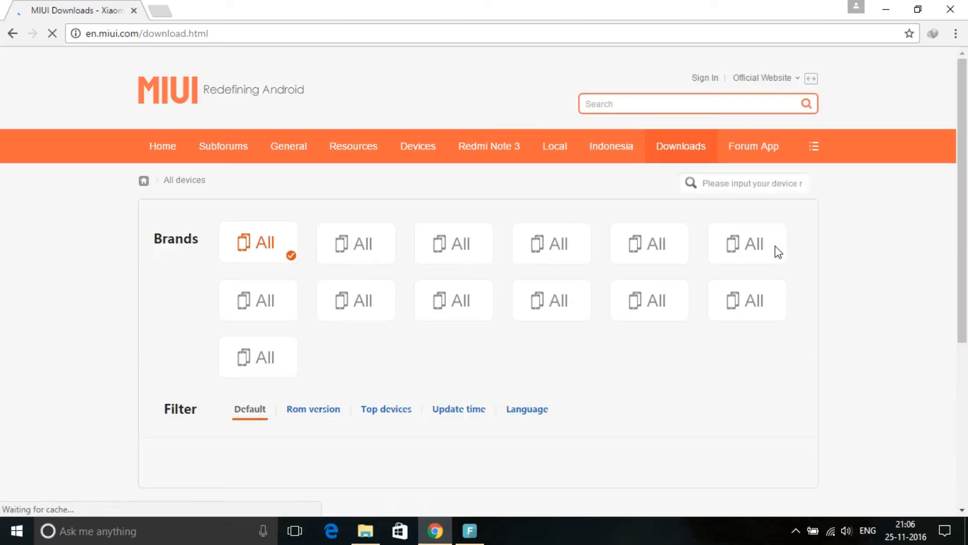
Step: Scroll down the MIUI device list toward Redmi Note 3
scroll(down, 3)
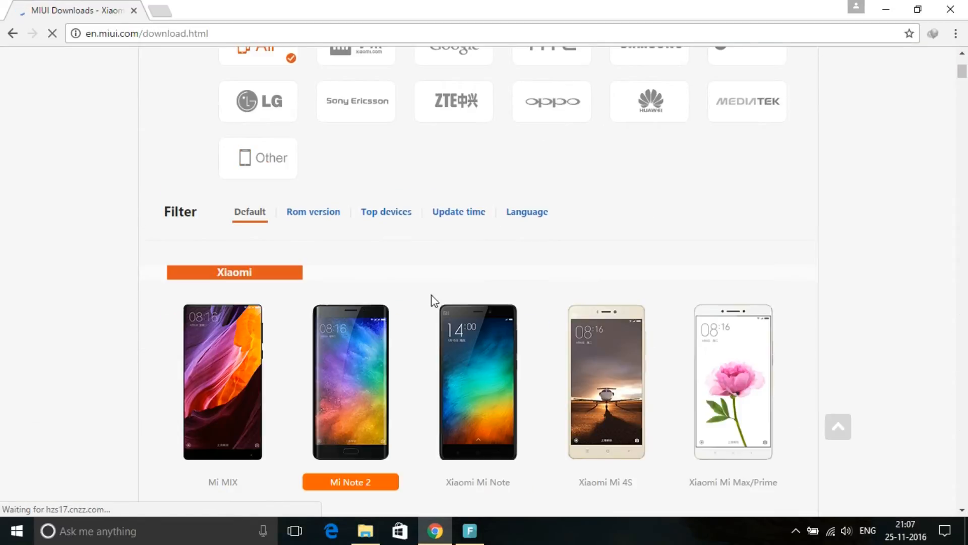
scroll(down, 3)
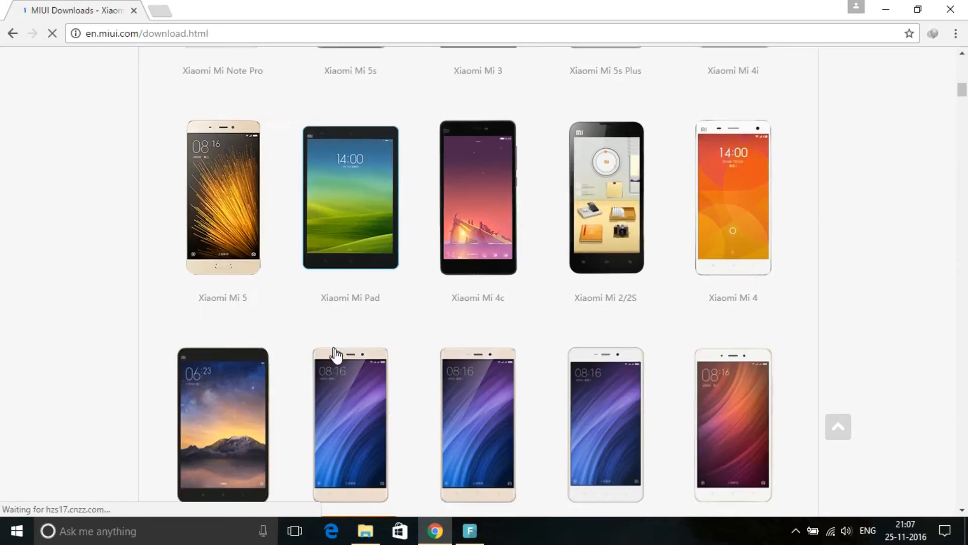
scroll(down, 3)
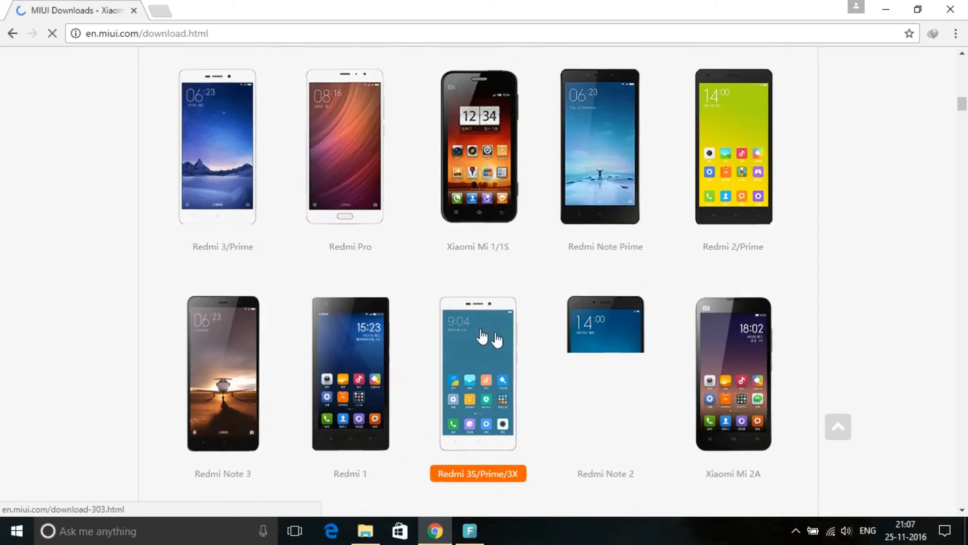
scroll(down, 3)
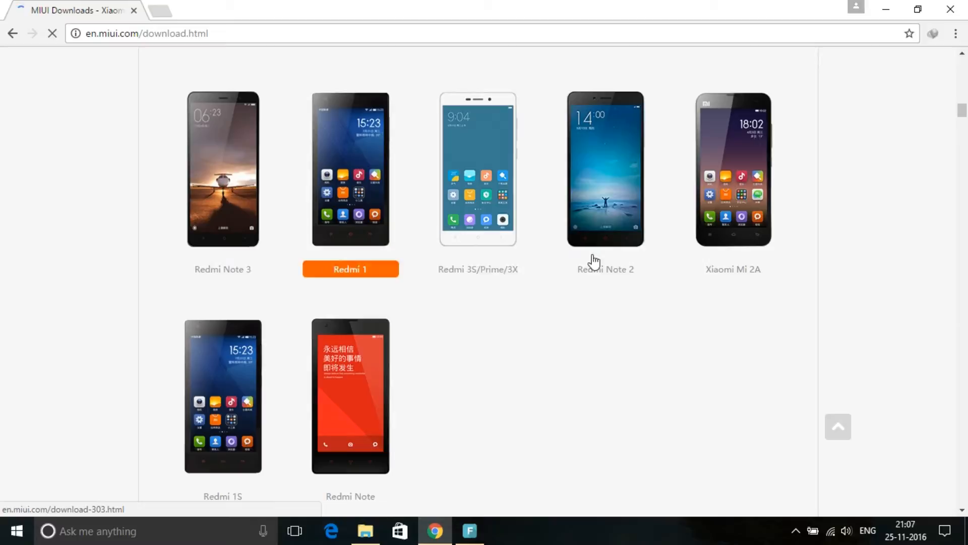
Step: Go to the Redmi Note 3 ROM page and its Developer ROM Flashing Guide
click(221, 169)
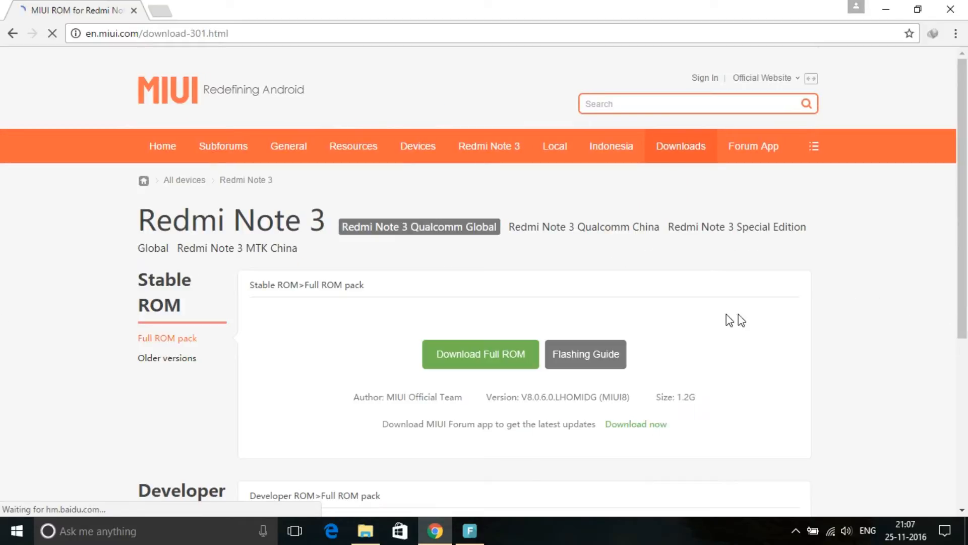
scroll(down, 3)
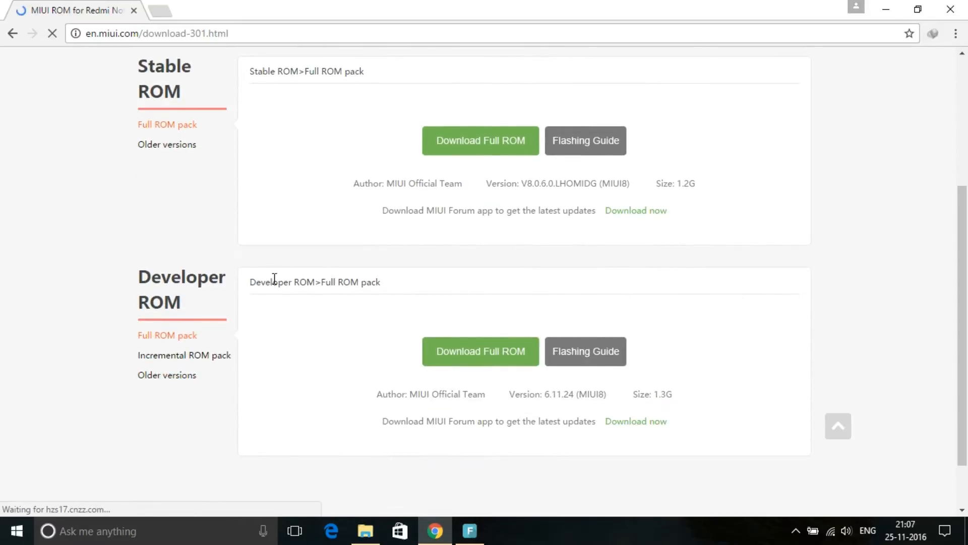
scroll(down, 3)
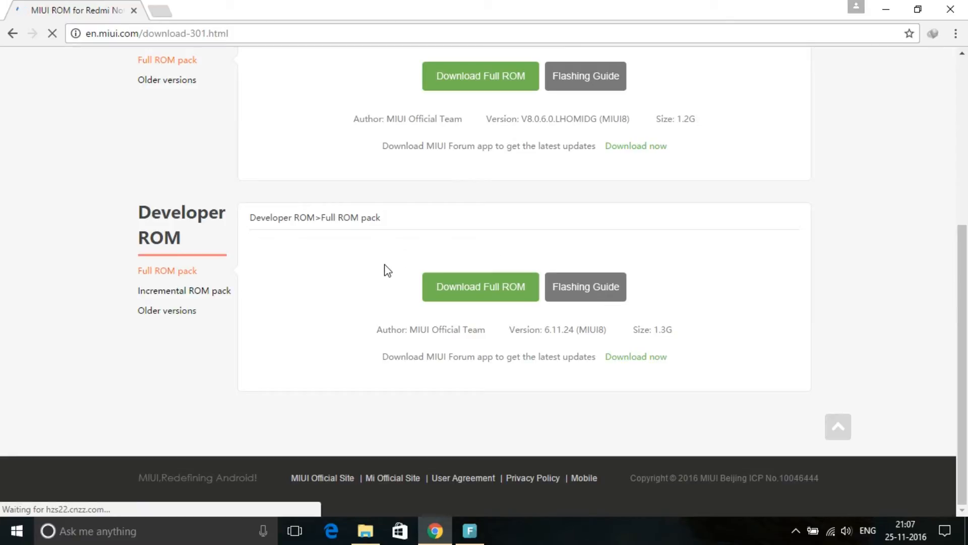
mouse_move(592, 320)
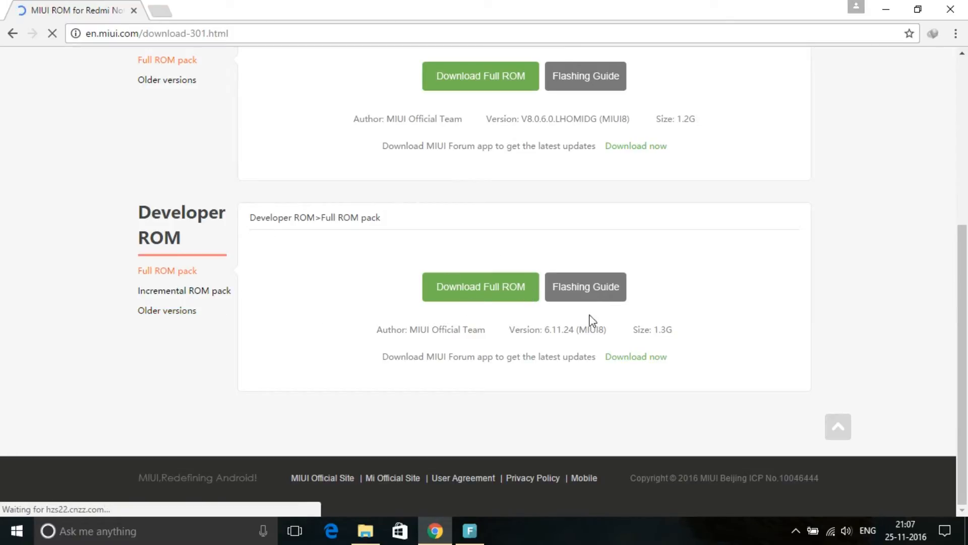
mouse_move(599, 230)
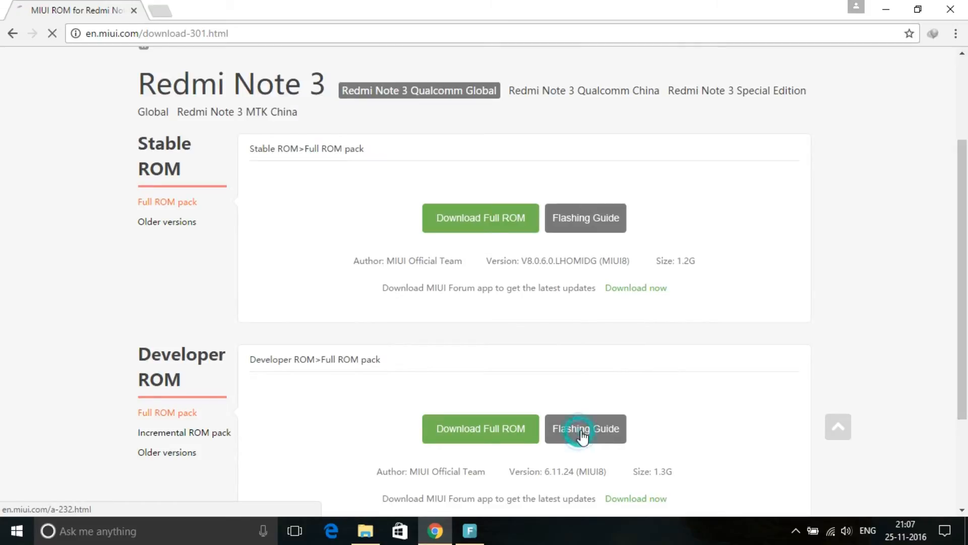
click(584, 428)
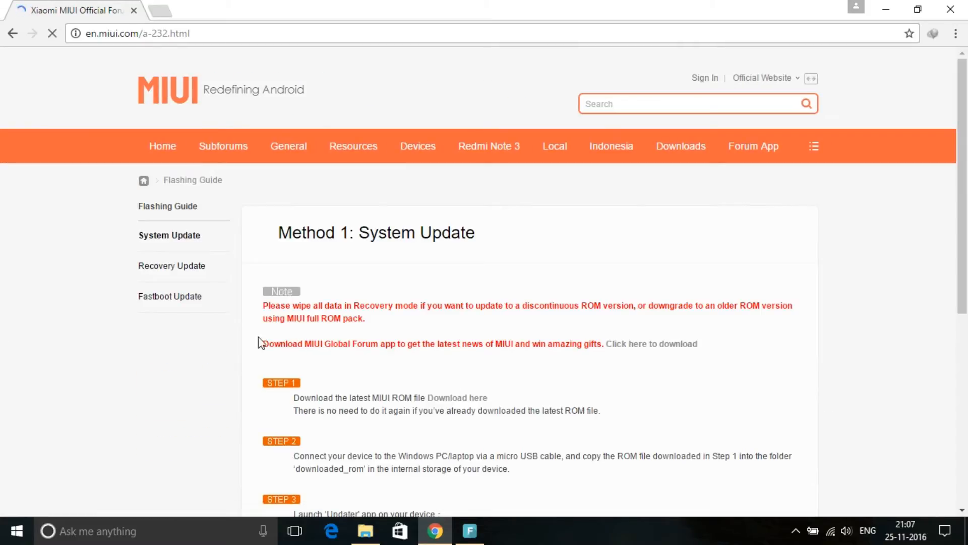
scroll(down, 3)
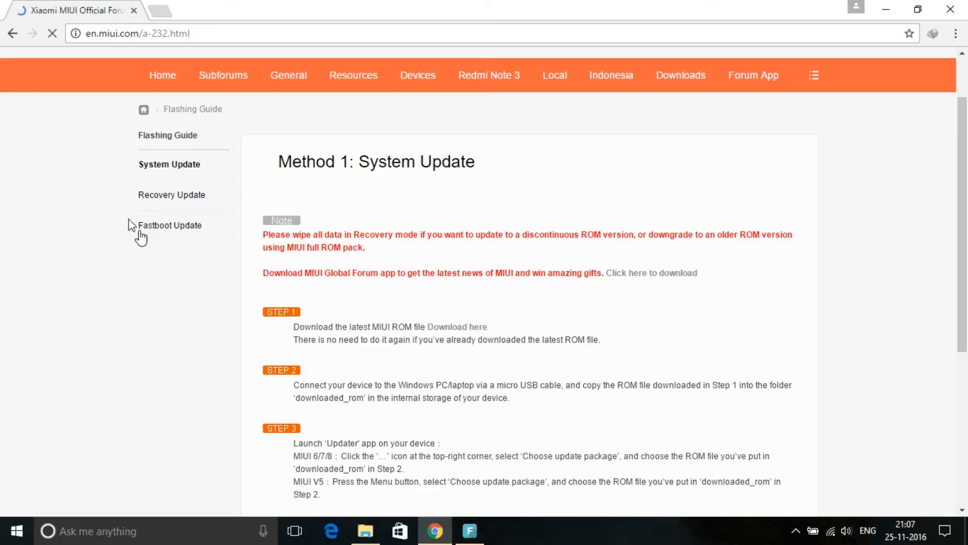
mouse_move(716, 301)
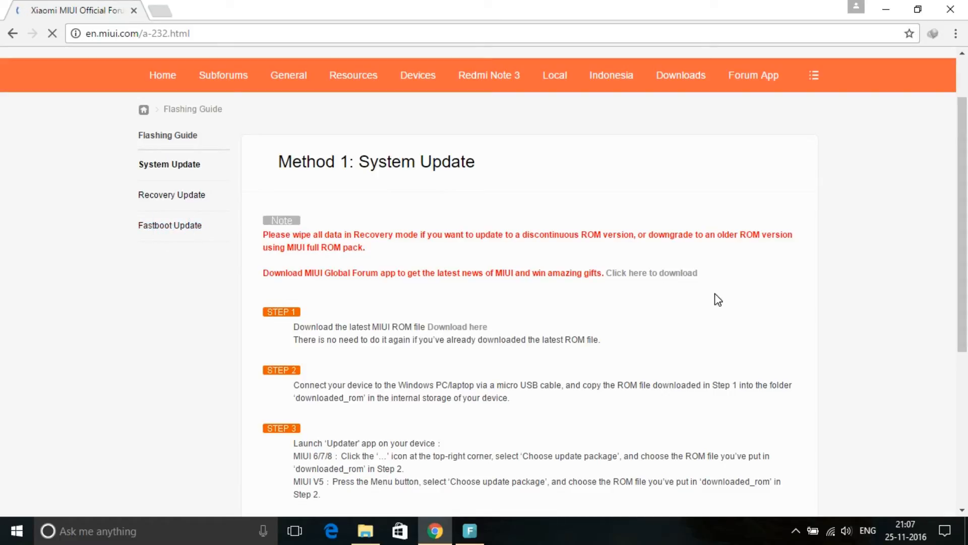
Step: Switch to Method 3: Fastboot Update and scroll to the Redmi Note 3 Qualcomm download links
click(170, 225)
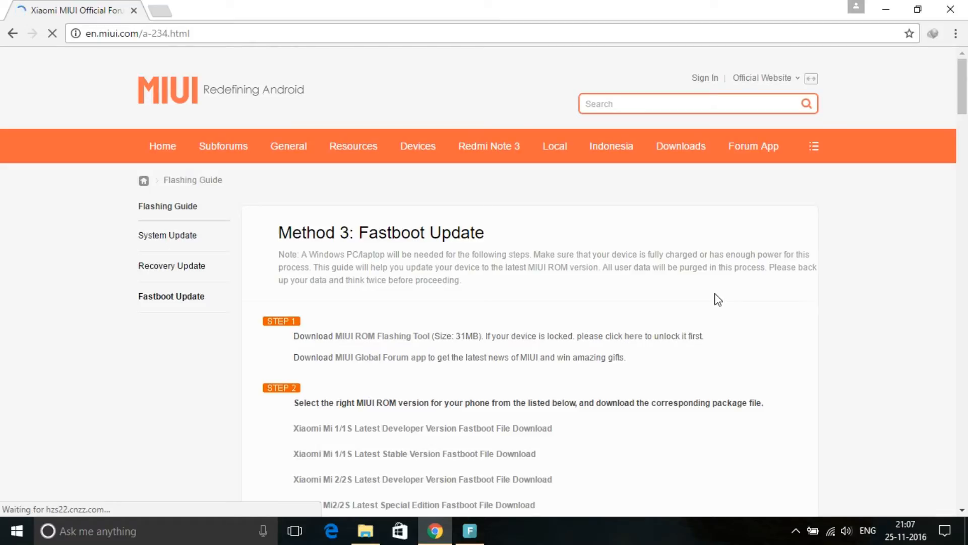
mouse_move(172, 297)
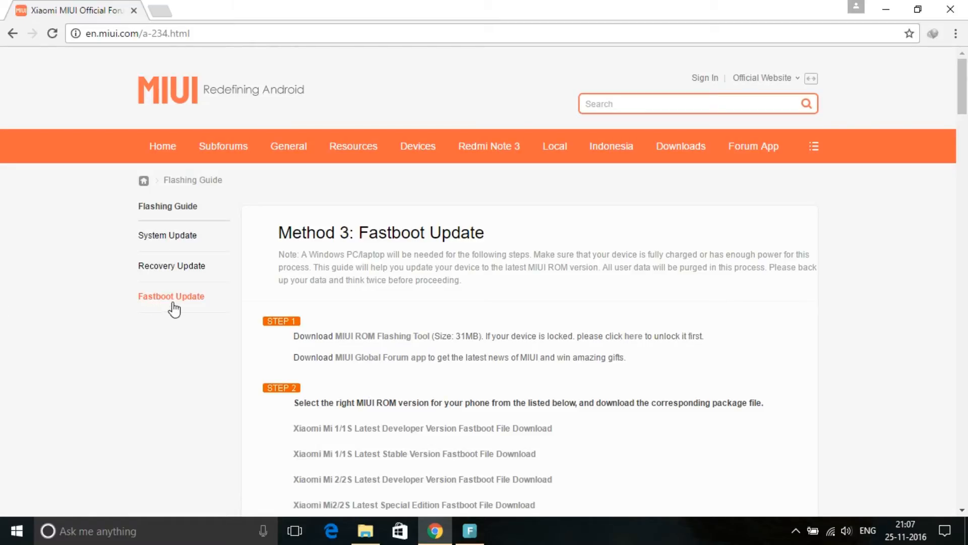
scroll(down, 3)
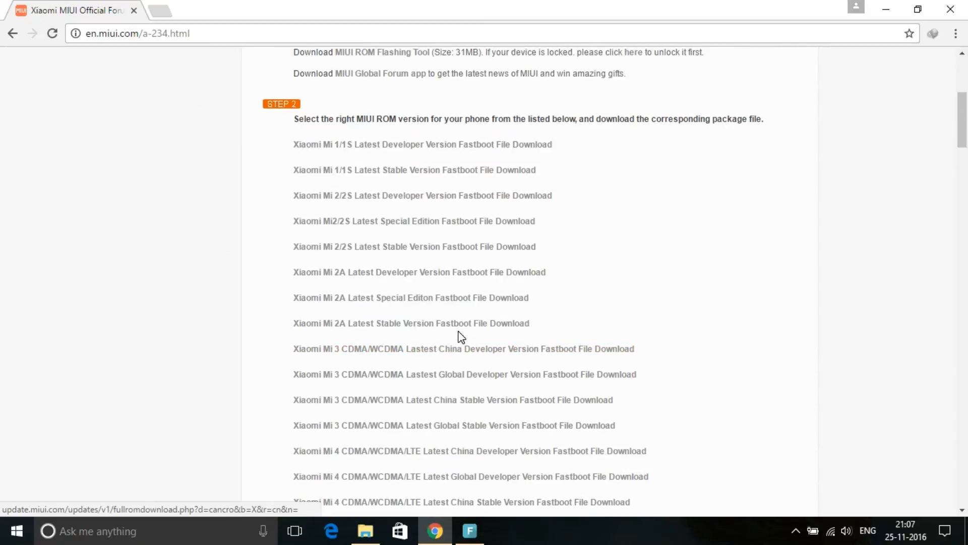
scroll(down, 3)
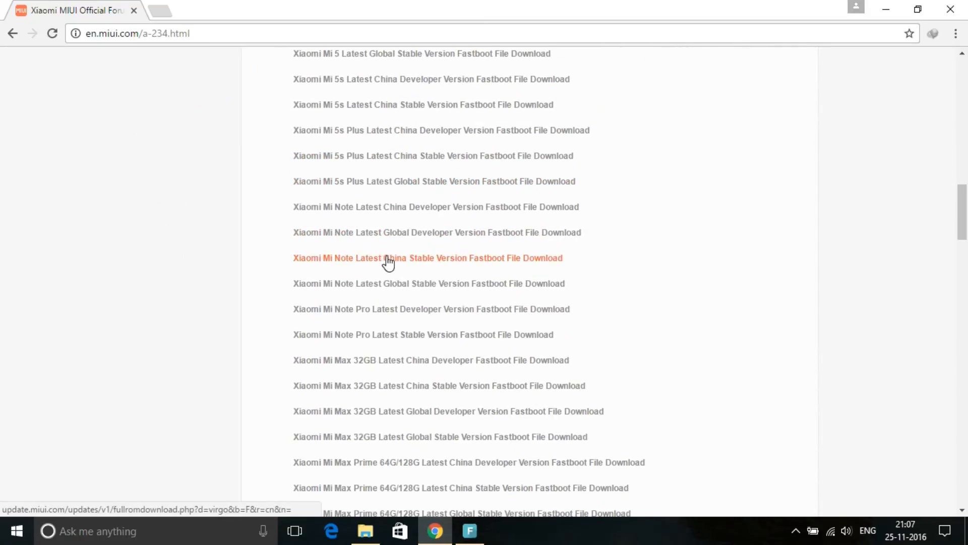
scroll(down, 3)
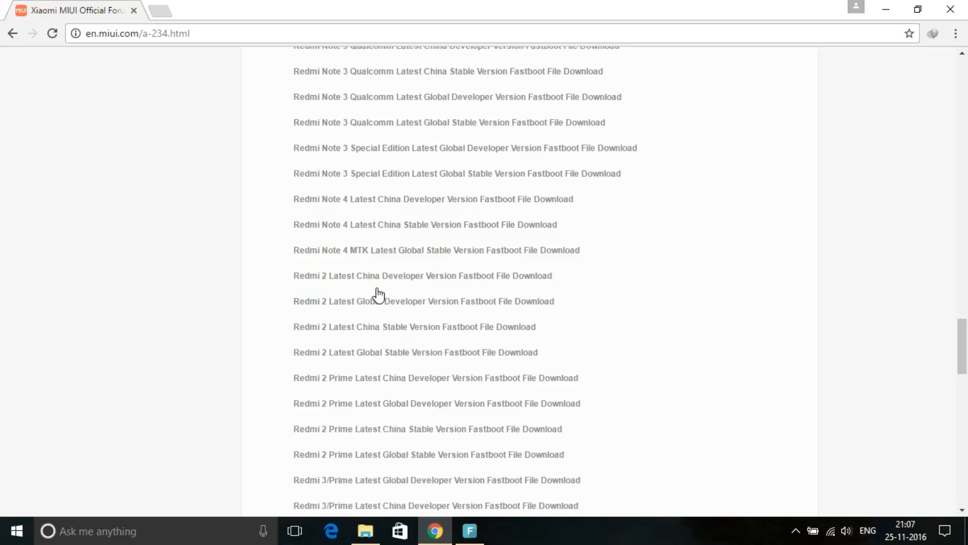
scroll(down, 3)
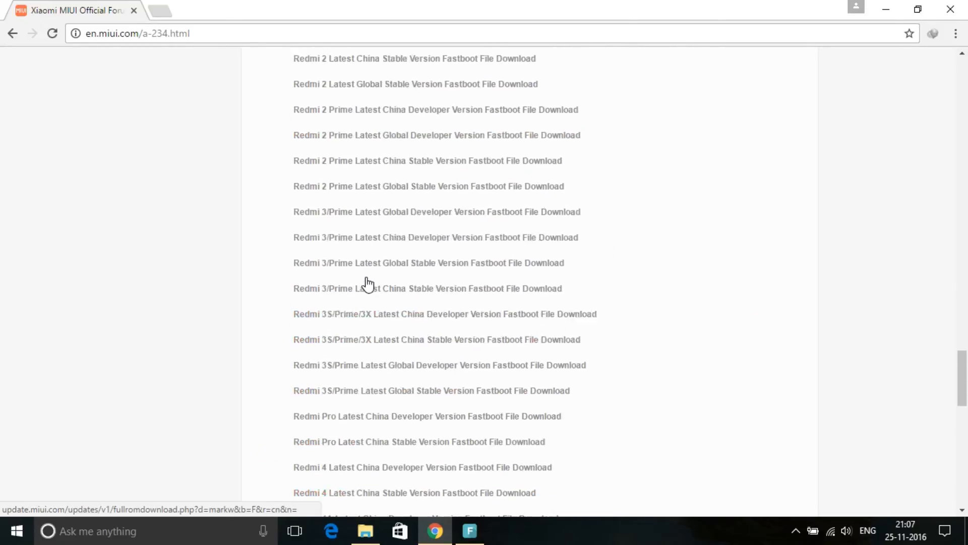
scroll(up, 3)
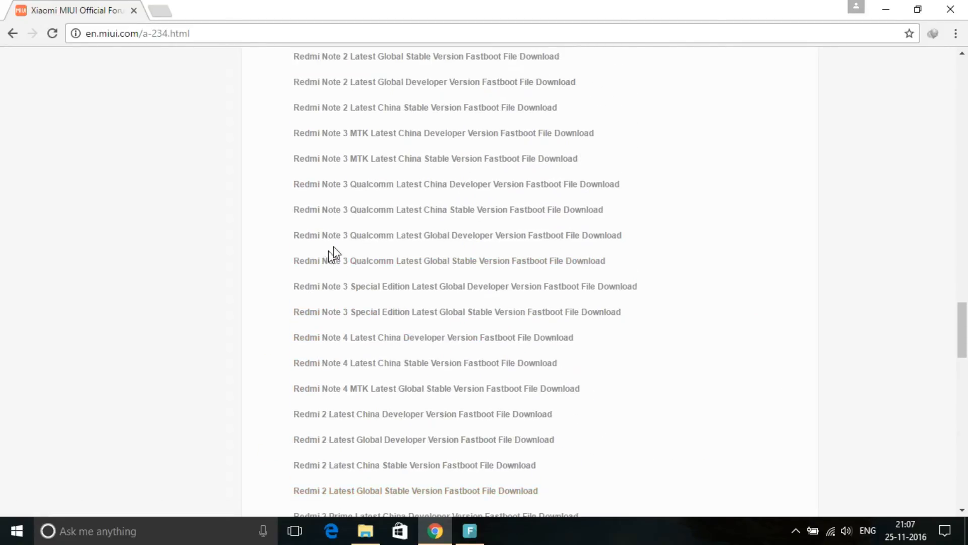
mouse_move(320, 192)
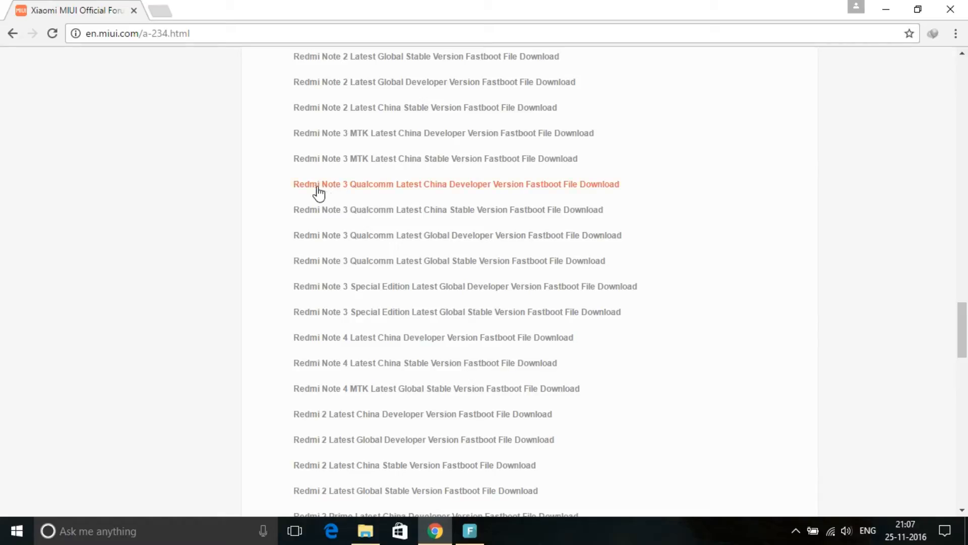
mouse_move(436, 240)
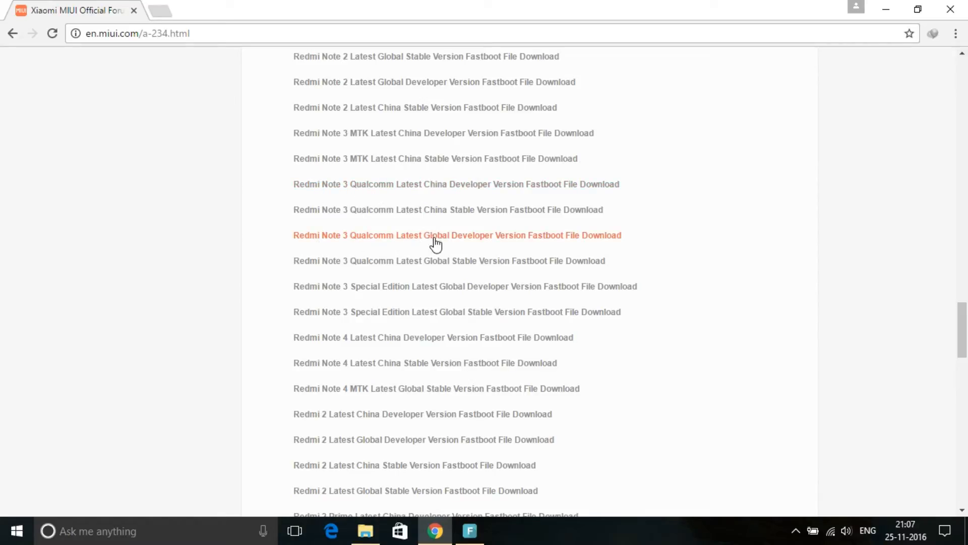
mouse_move(482, 244)
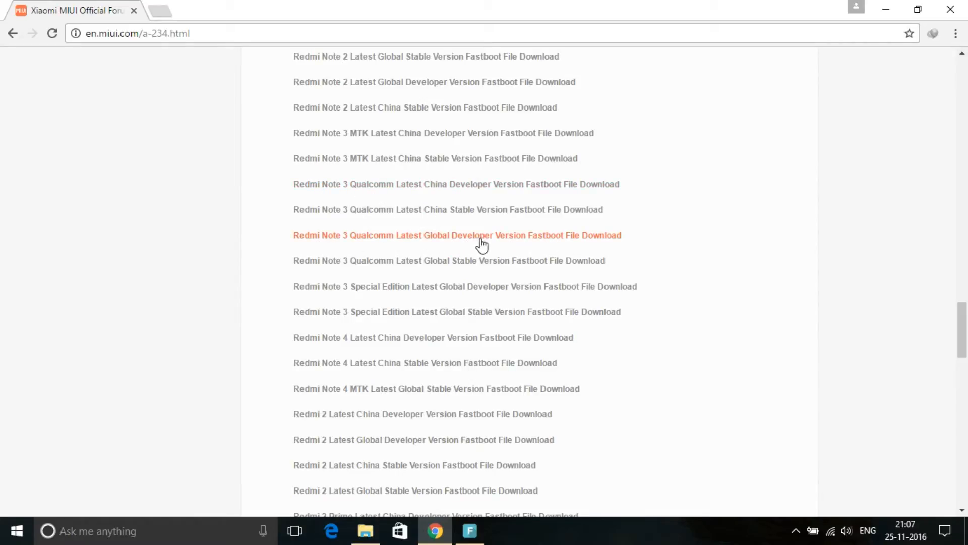
mouse_move(457, 237)
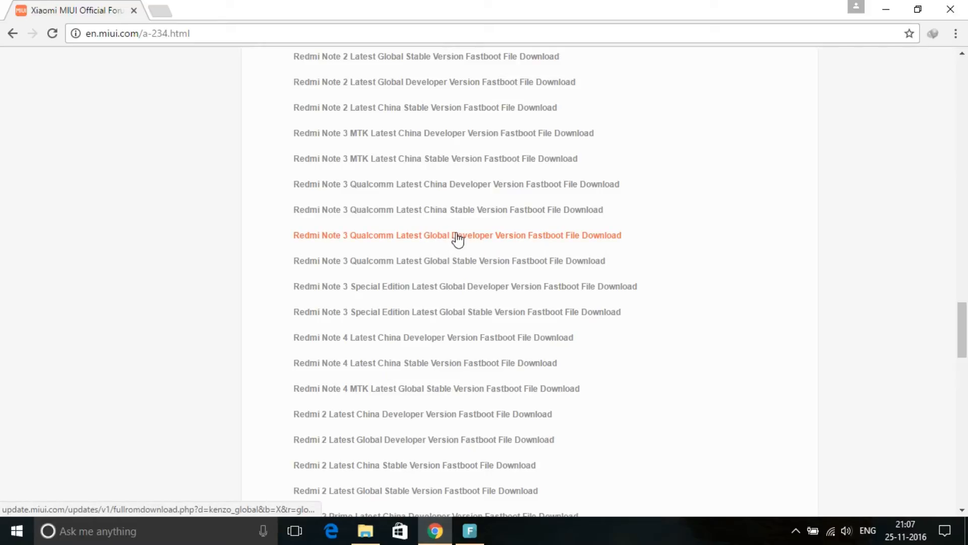
mouse_move(446, 241)
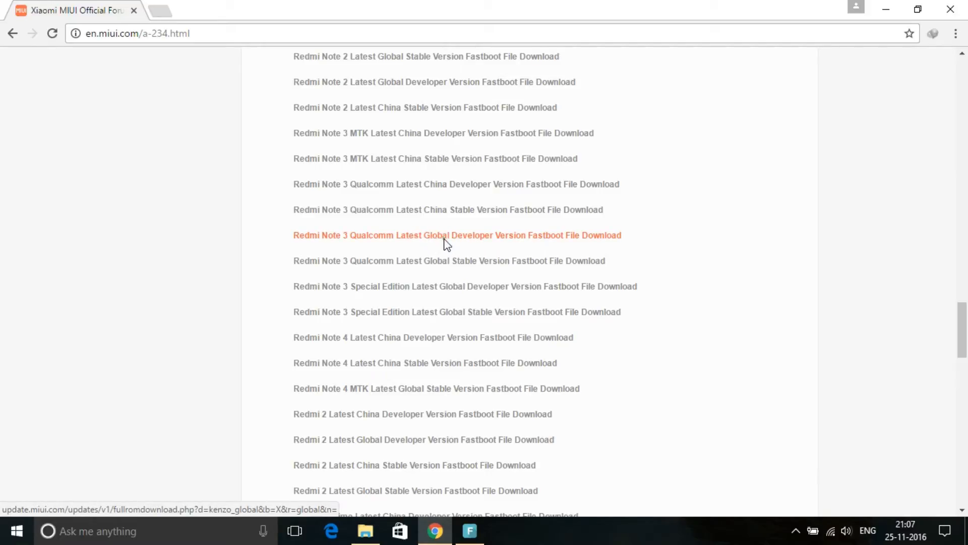
Step: Start downloading the Redmi Note 3 Qualcomm Global Developer fastboot ROM (.tgz)
click(458, 235)
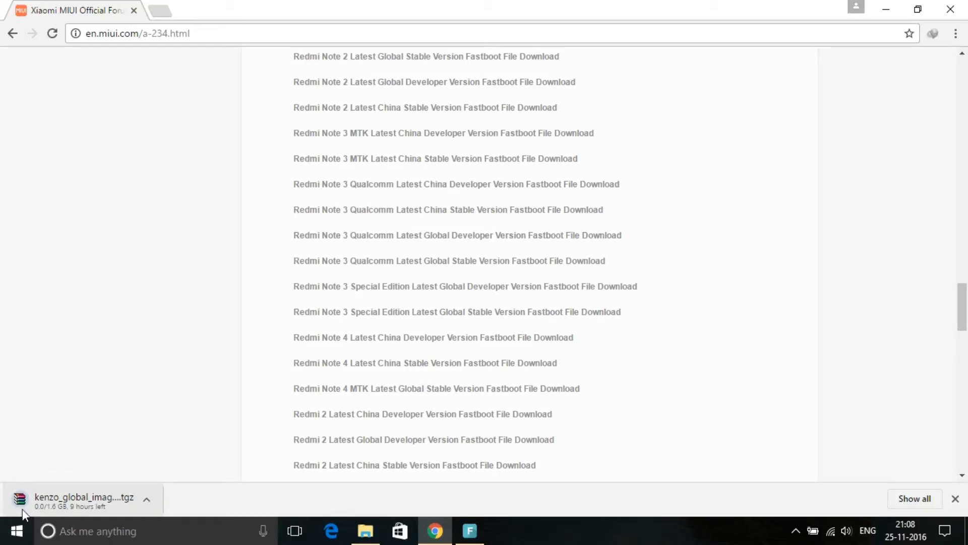
mouse_move(83, 500)
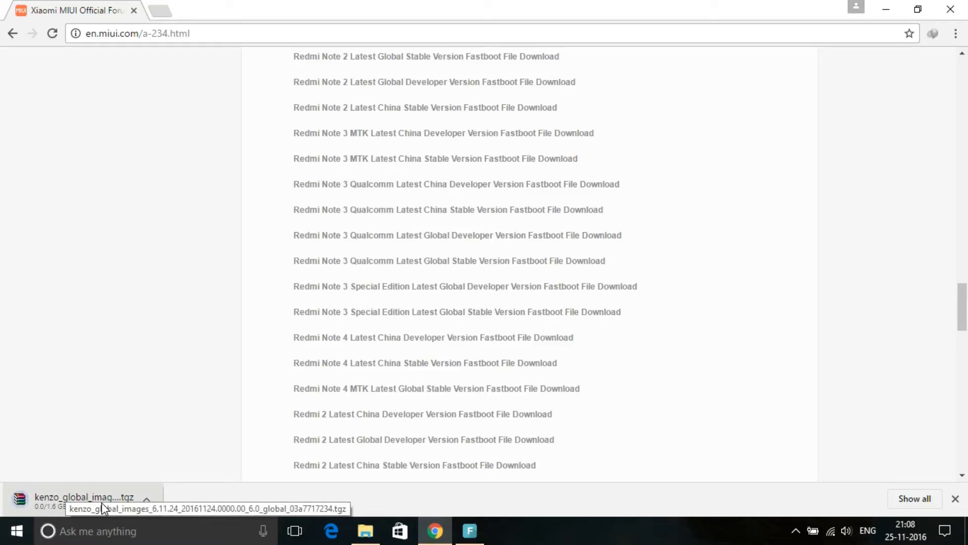
mouse_move(750, 450)
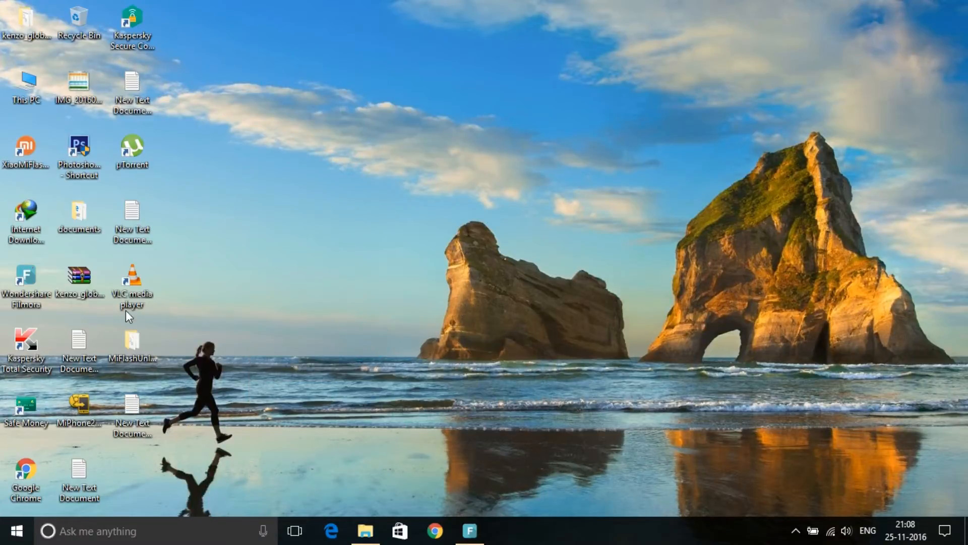
mouse_move(78, 279)
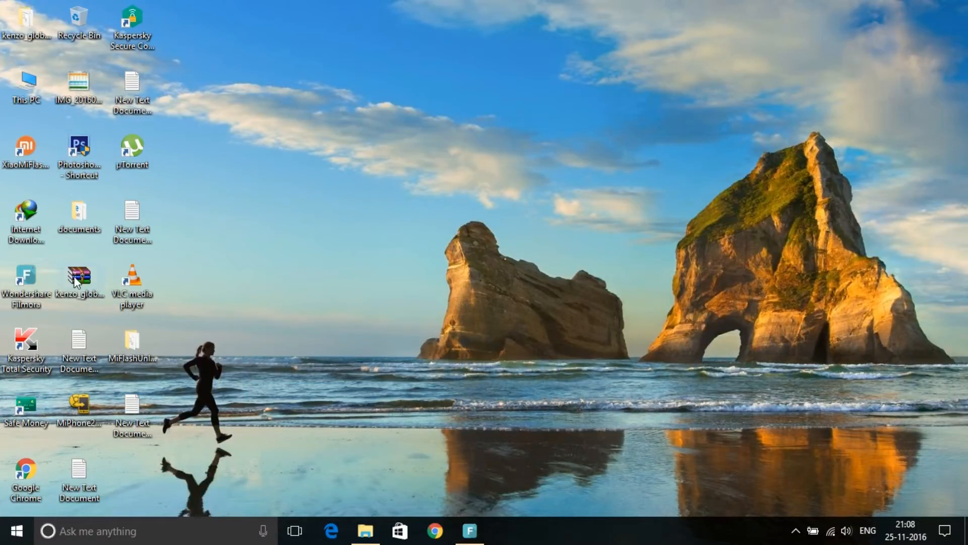
mouse_move(93, 340)
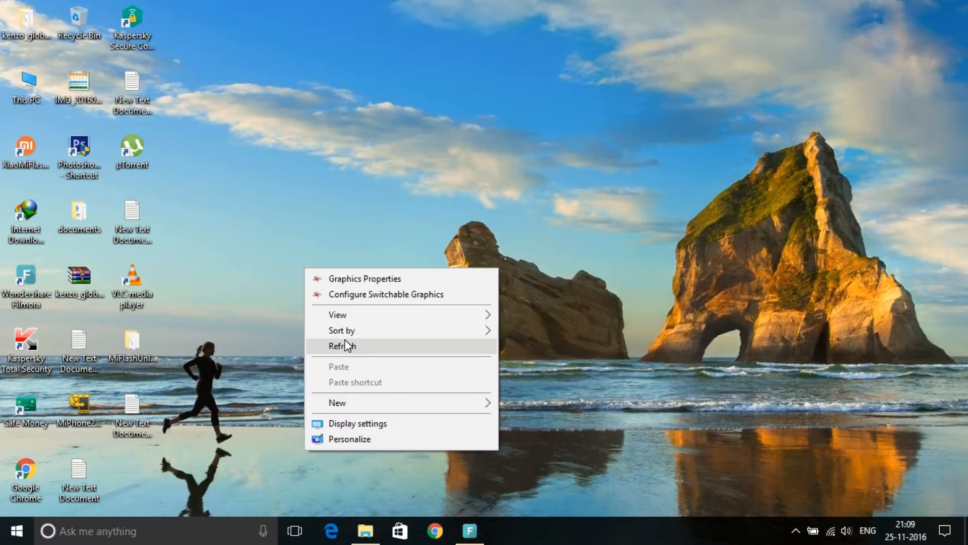
click(342, 346)
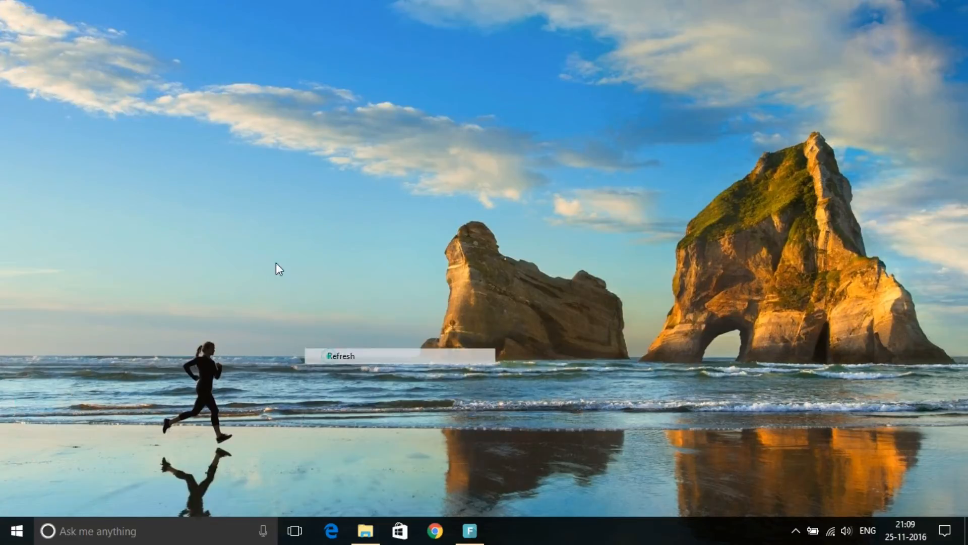
click(342, 355)
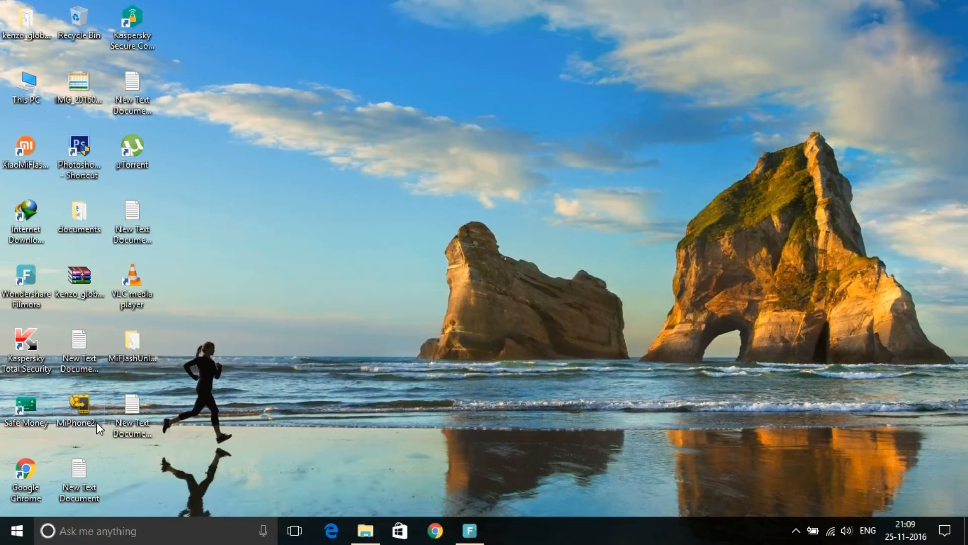
mouse_move(79, 410)
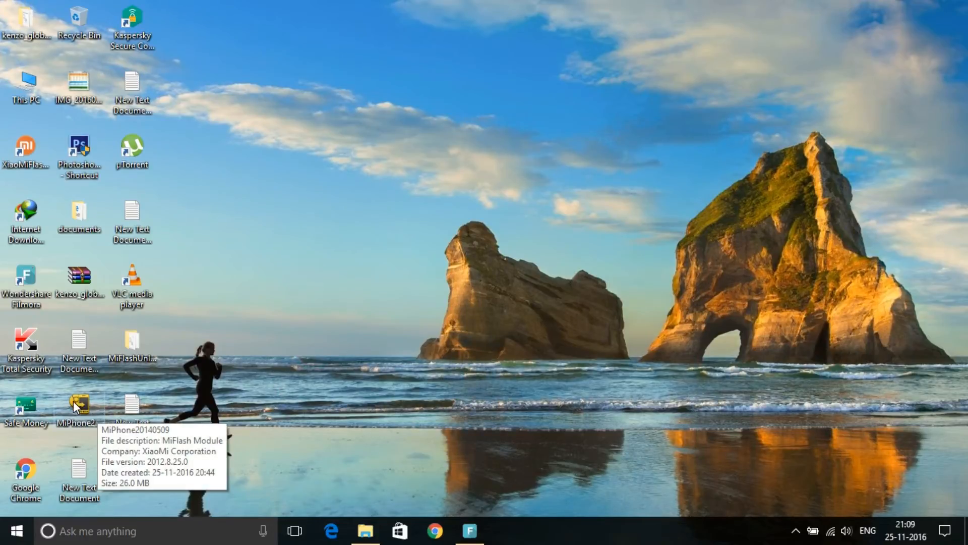
mouse_move(78, 411)
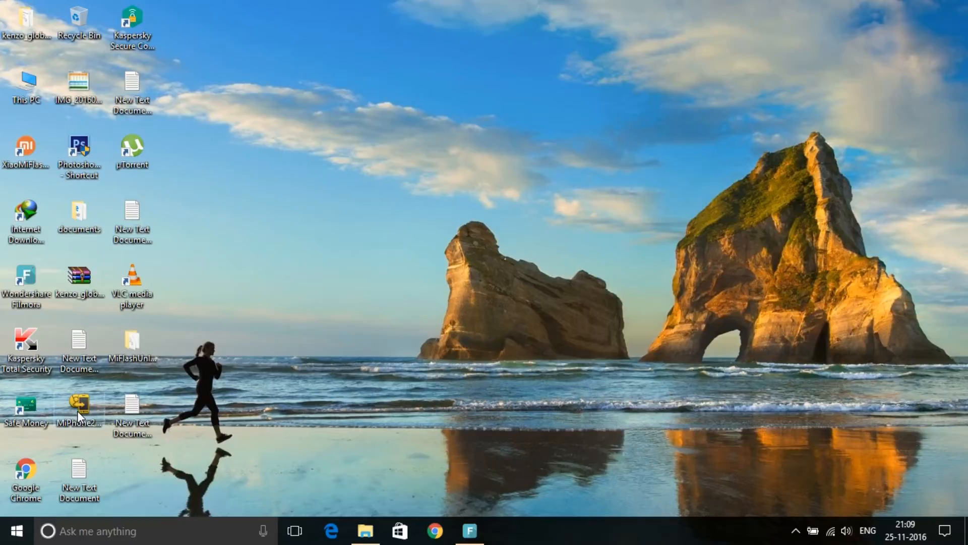
mouse_move(79, 407)
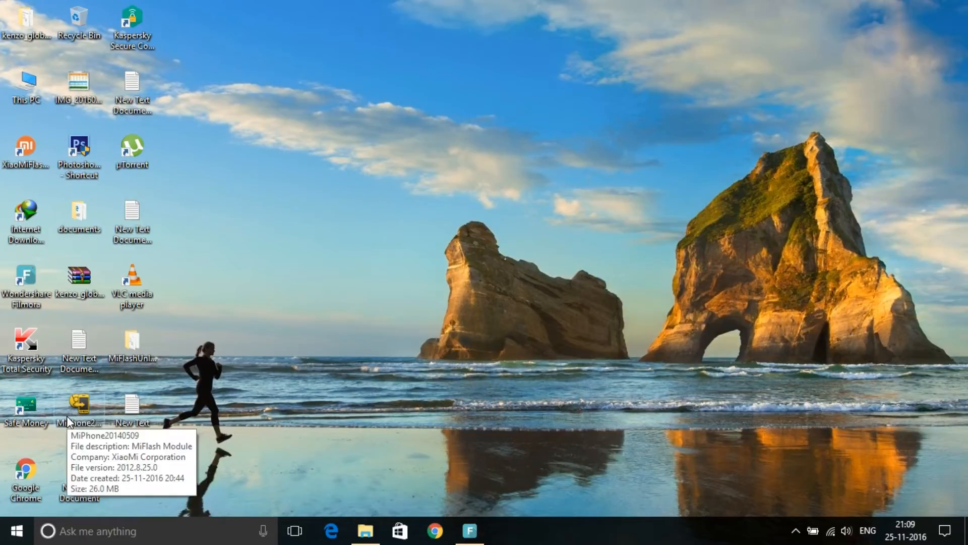
right_click(329, 235)
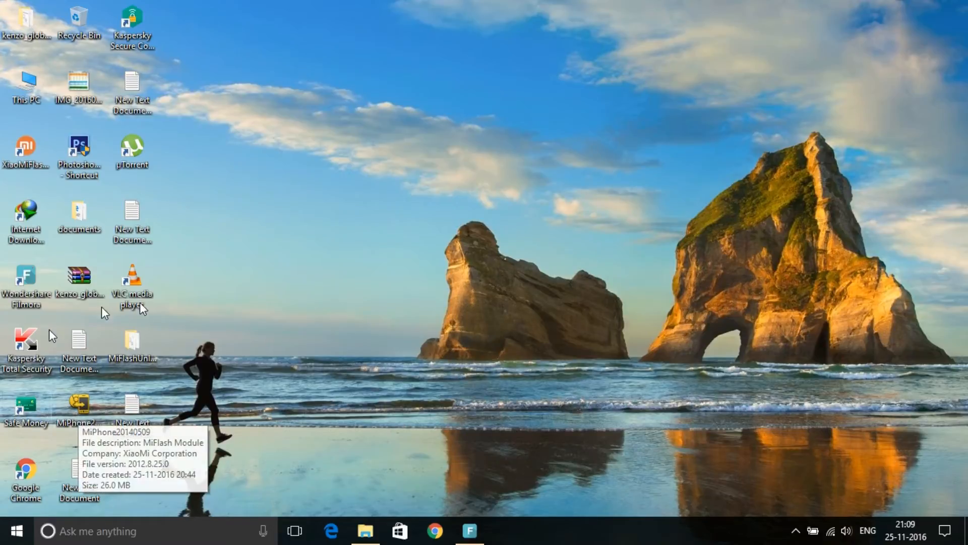
mouse_move(84, 414)
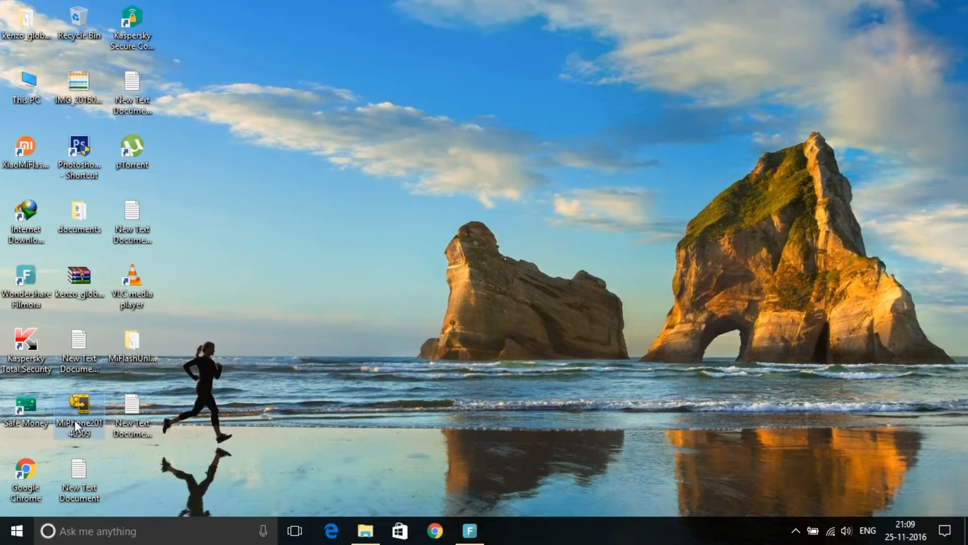
click(15, 531)
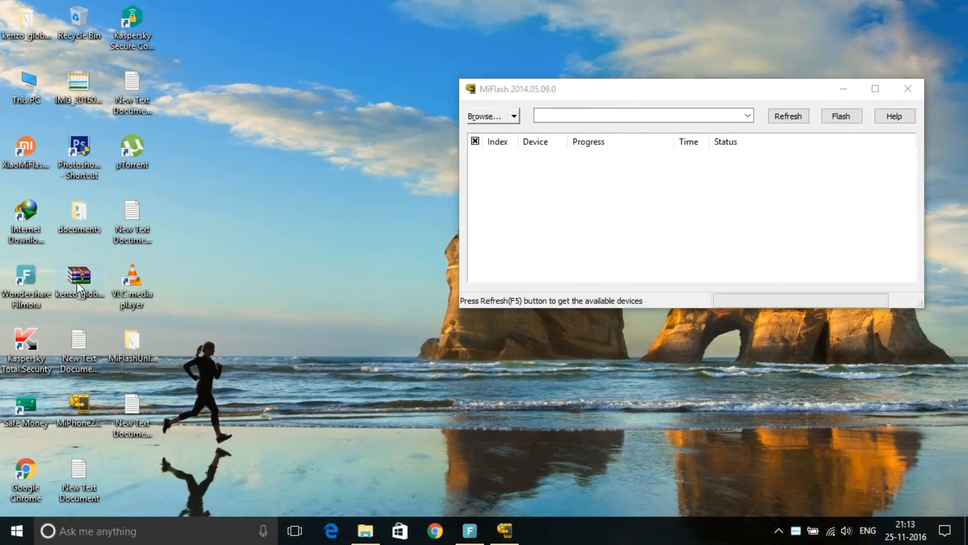
mouse_move(96, 273)
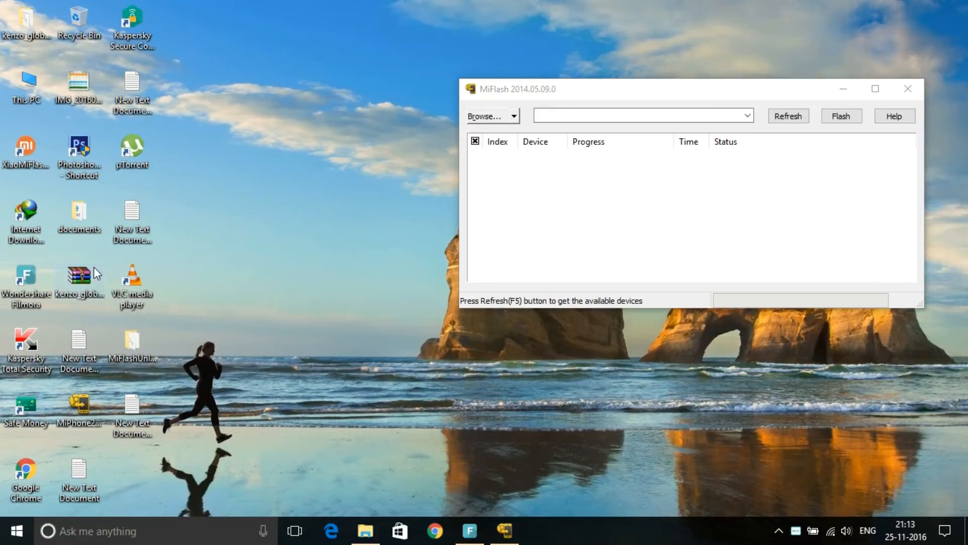
Step: Bring up extraction options for the kenzo_global_images .tgz archive on the desktop
right_click(78, 278)
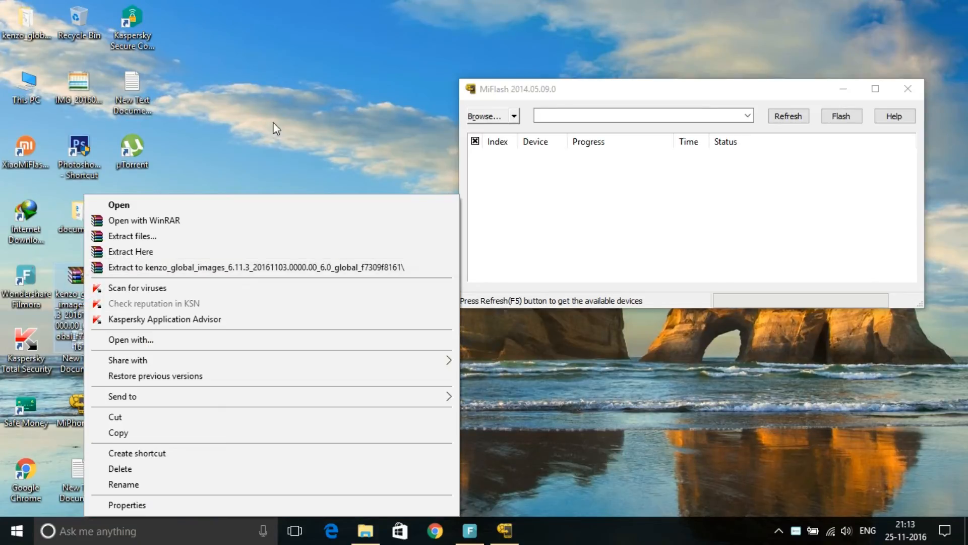
mouse_move(144, 220)
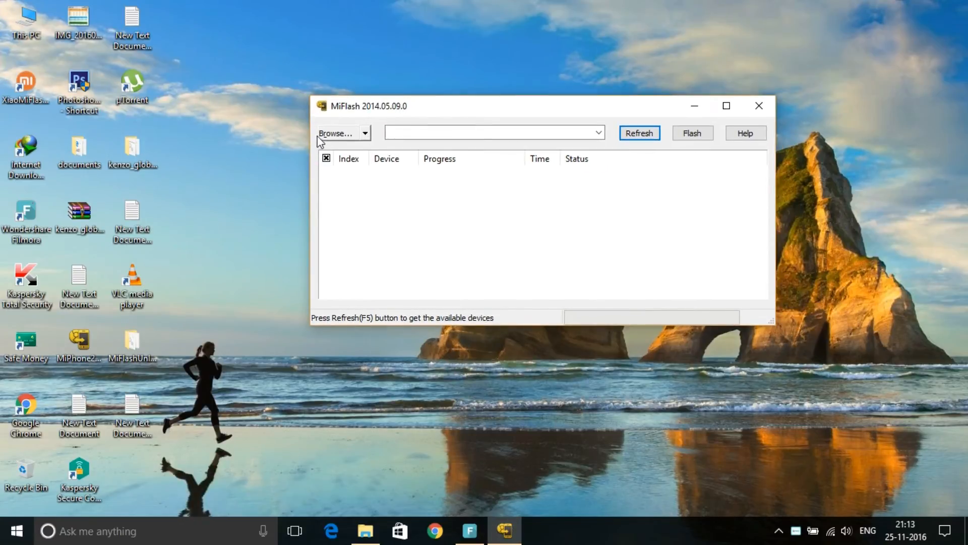
Step: Browse to the images folder inside the extracted ROM as the phone image source
click(339, 134)
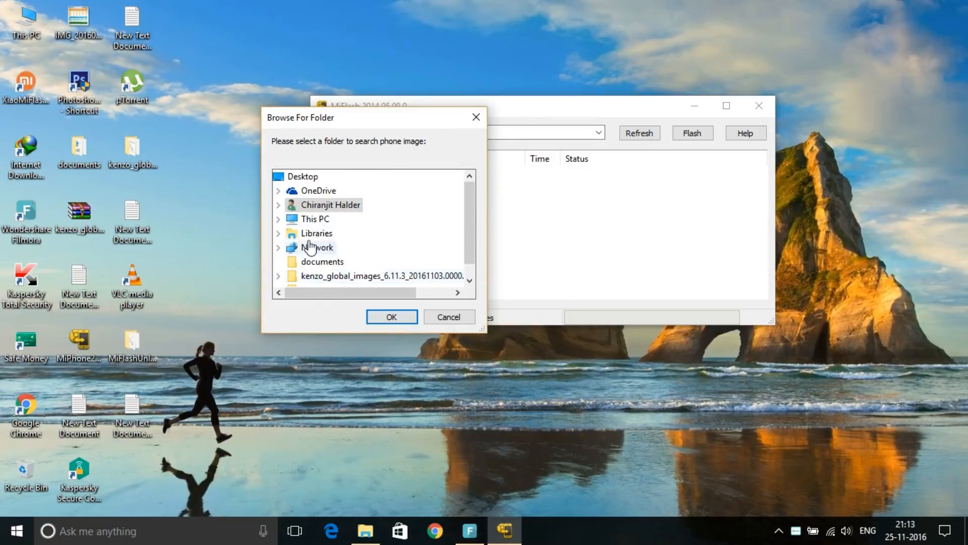
mouse_move(342, 275)
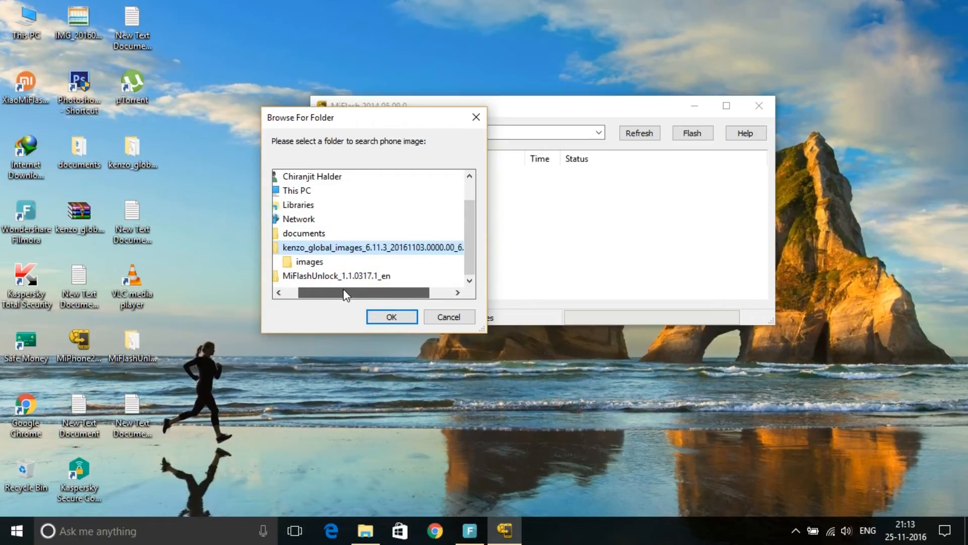
click(312, 261)
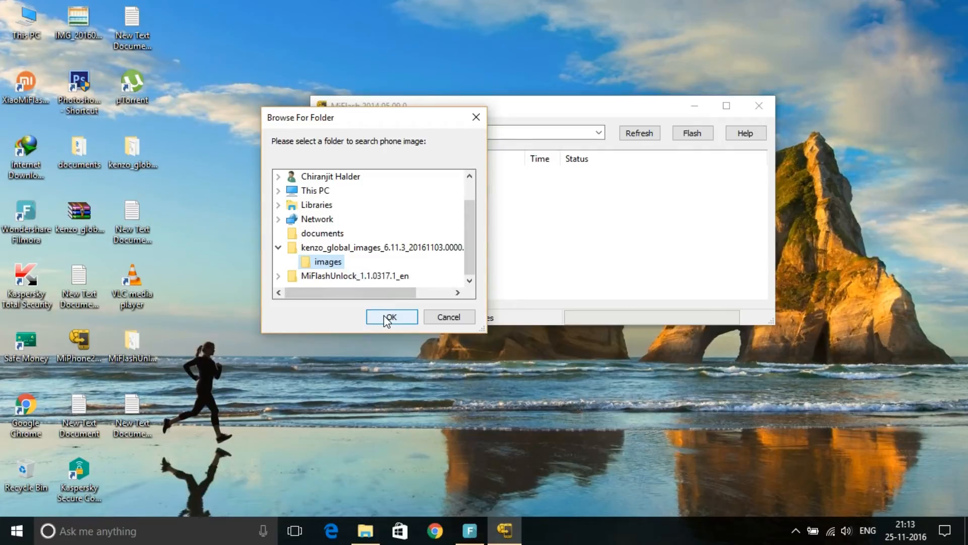
click(390, 316)
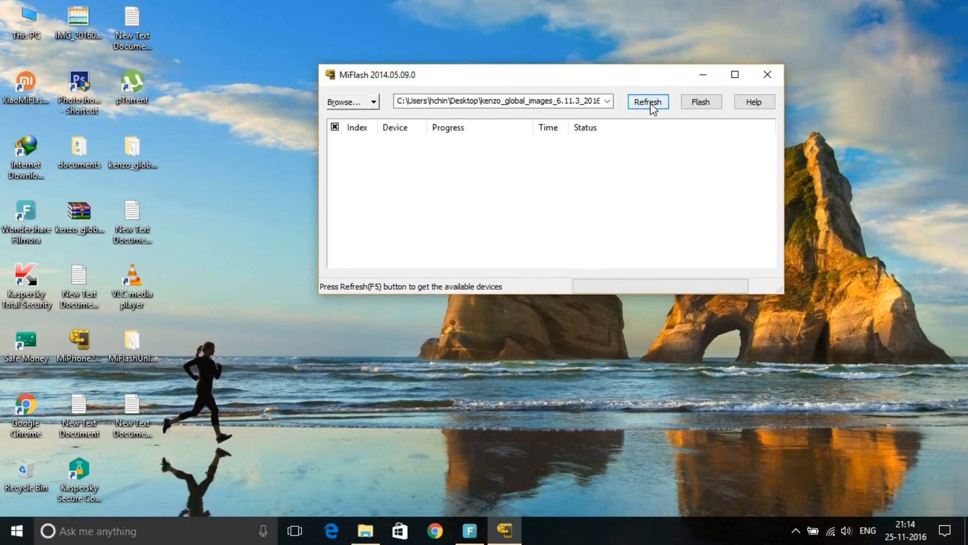
Step: Re-select the kenzo_global_images folder on the Desktop as the ROM folder
click(373, 101)
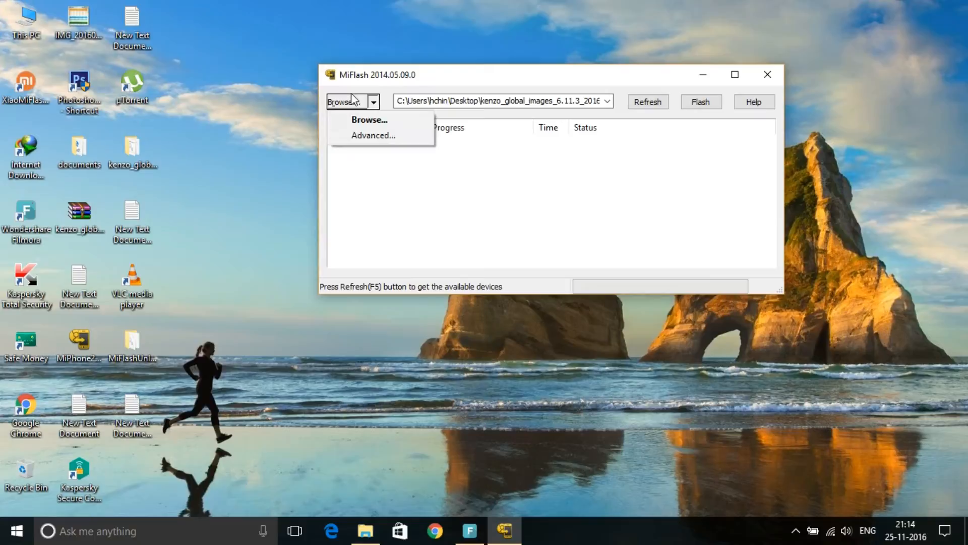
click(370, 119)
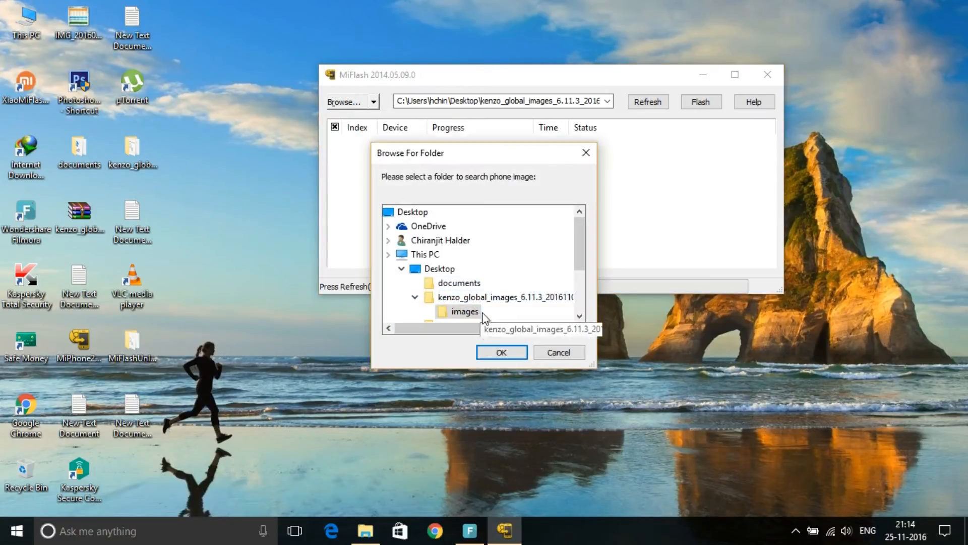
scroll(down, 3)
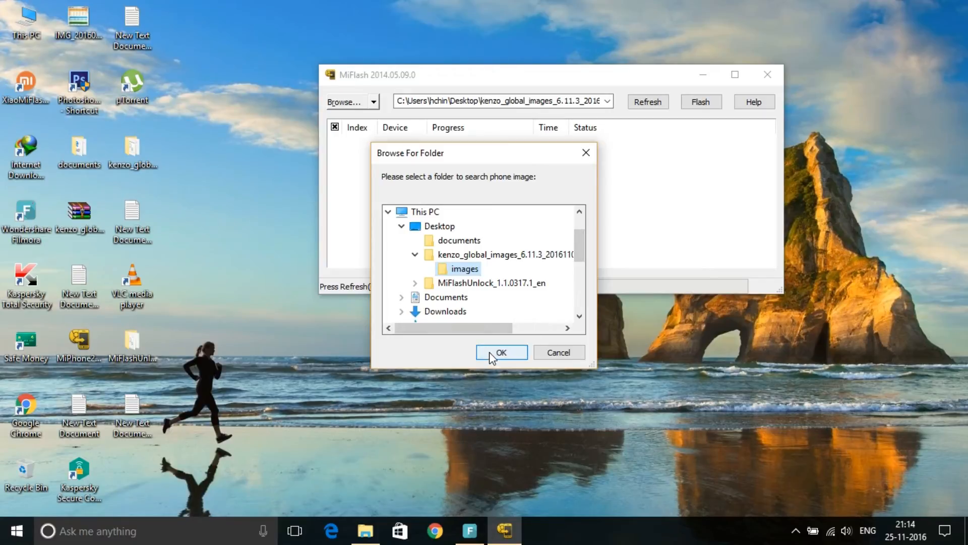
click(501, 352)
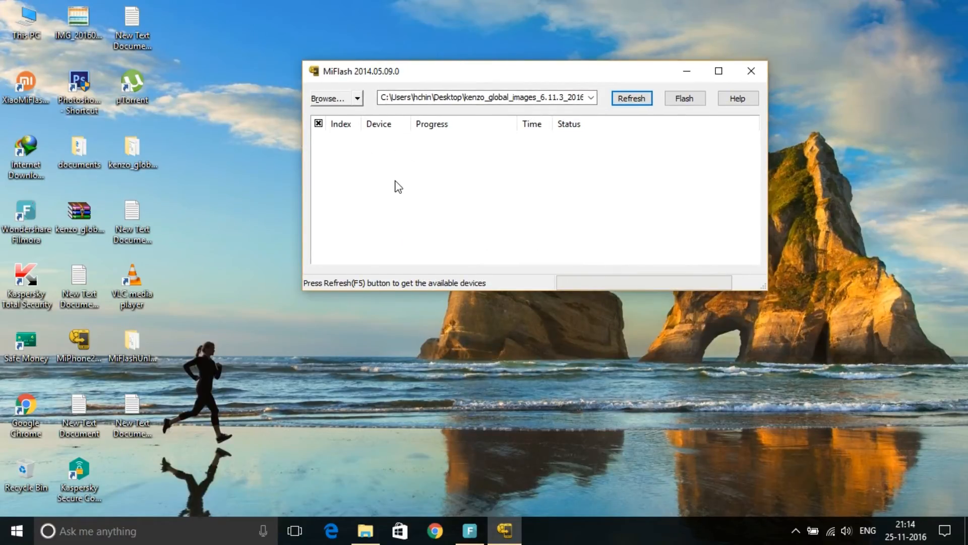
mouse_move(706, 221)
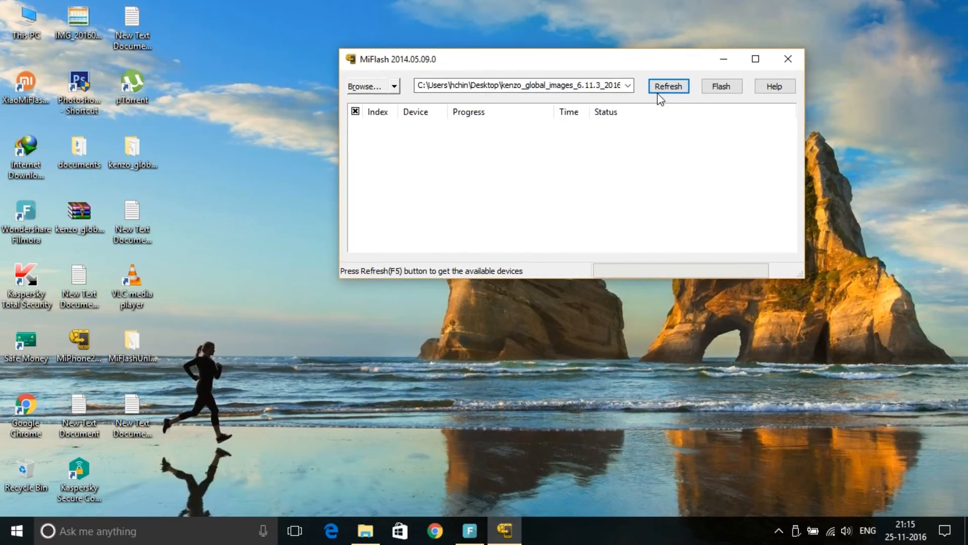
Step: Refresh so the fastboot phone 53d6b898 appears checked in the device list
click(668, 86)
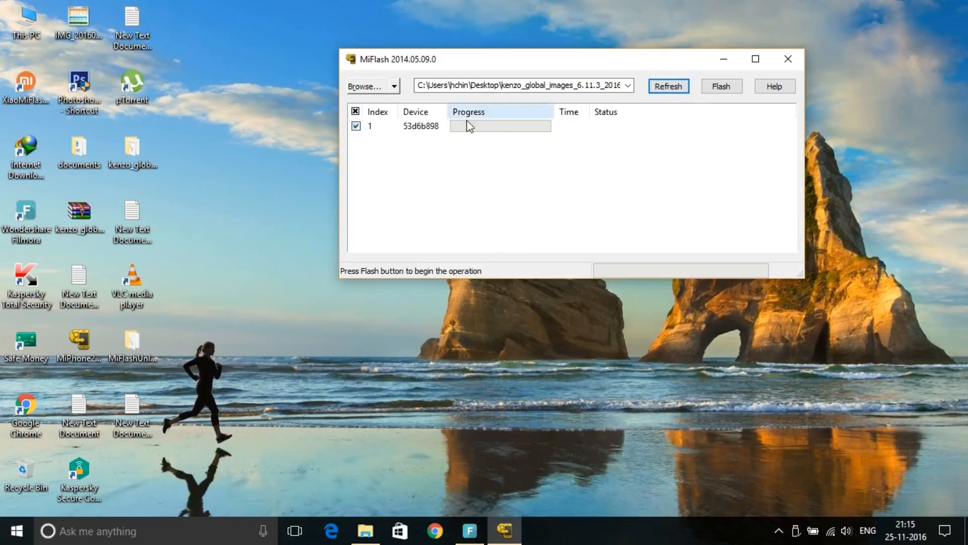
mouse_move(451, 128)
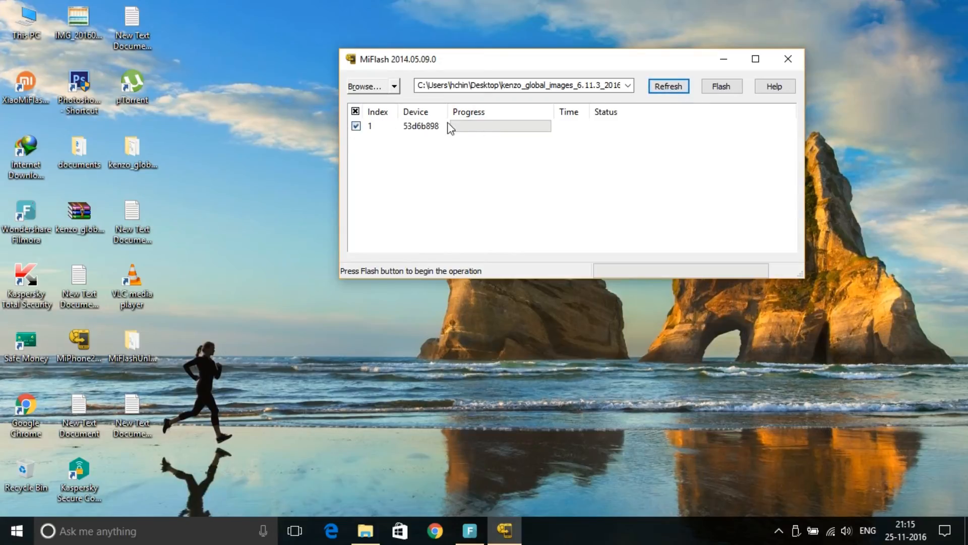
drag(399, 59, 360, 59)
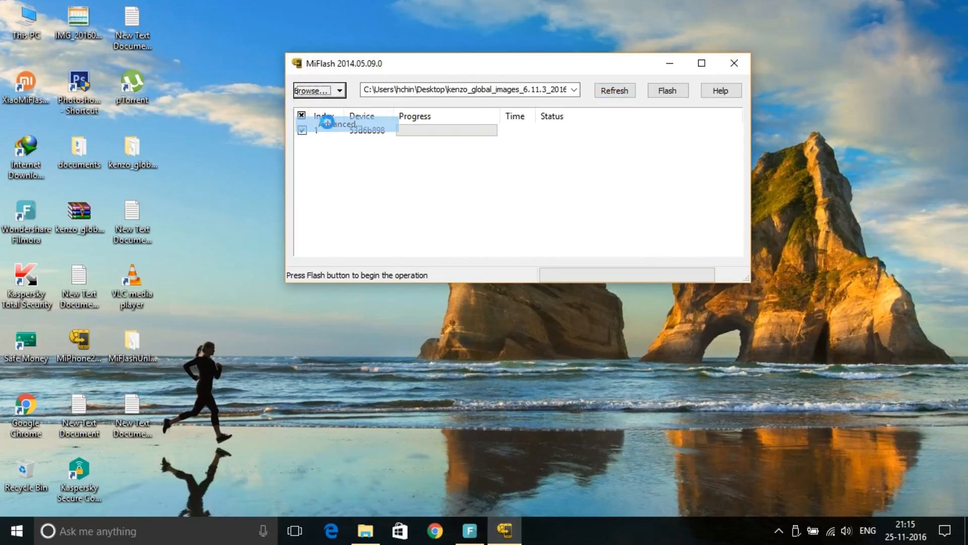
Step: In Advanced settings, browse for a FastBoot script inside the kenzo ROM folder on the Desktop
click(339, 124)
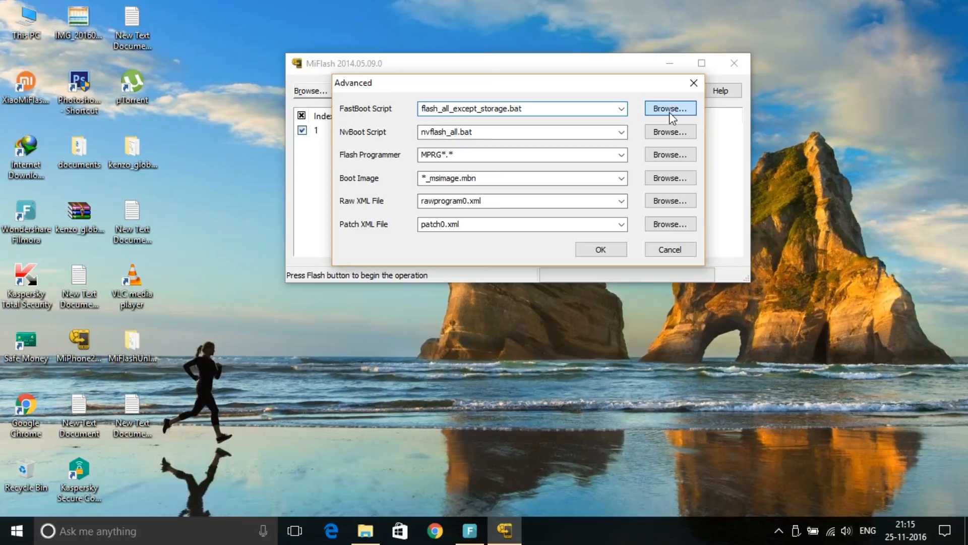
click(670, 108)
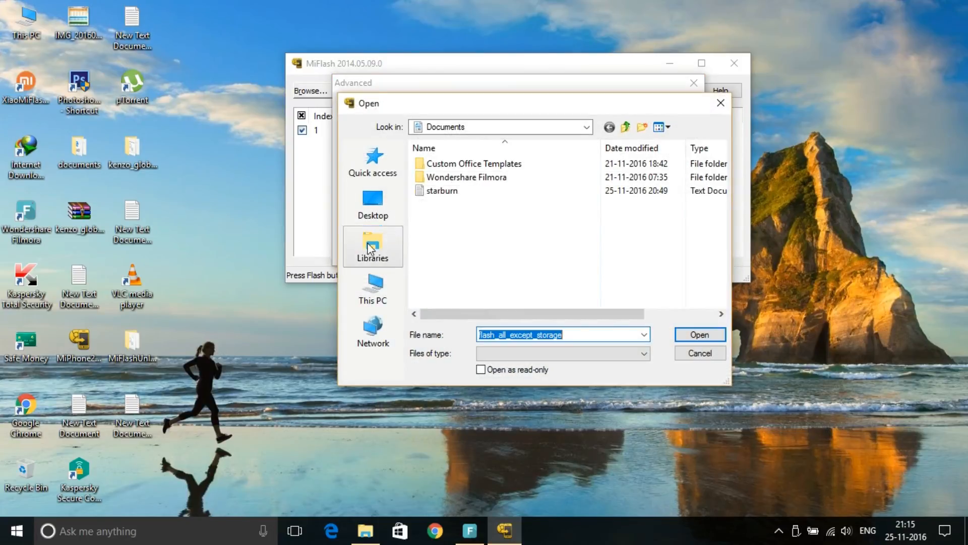
click(372, 204)
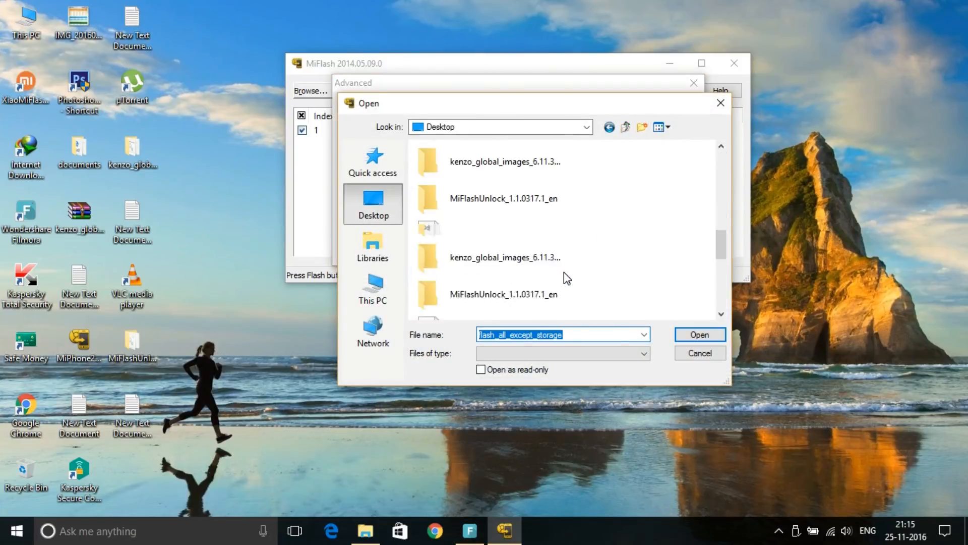
click(489, 257)
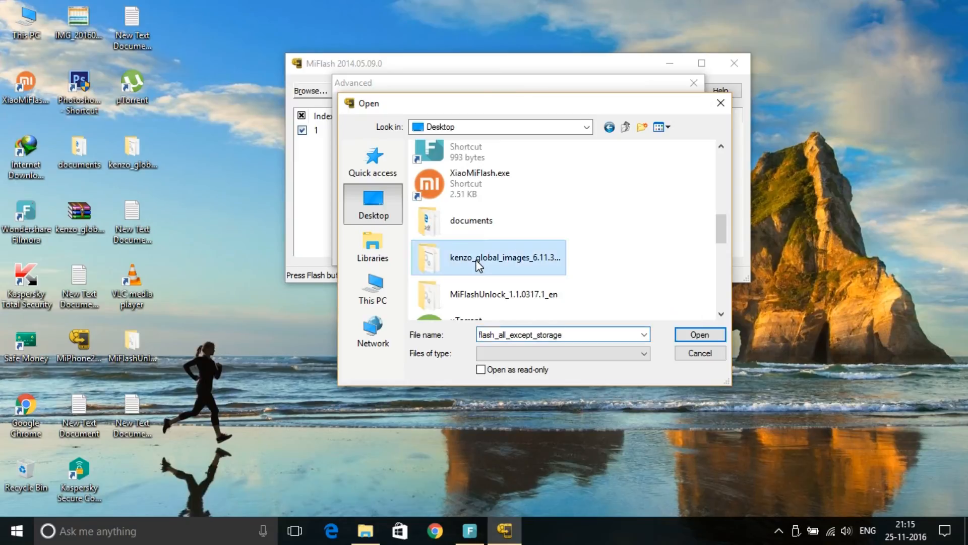
double_click(505, 258)
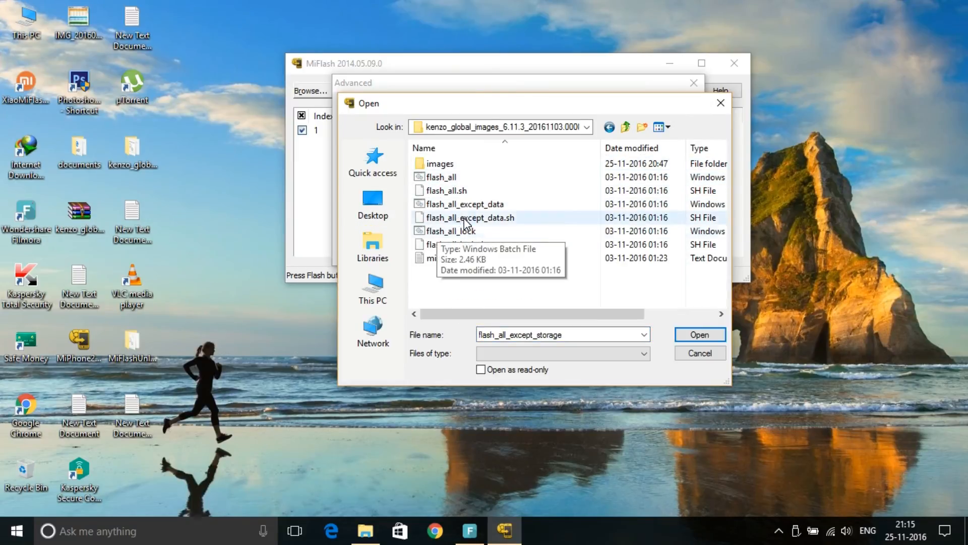
mouse_move(457, 177)
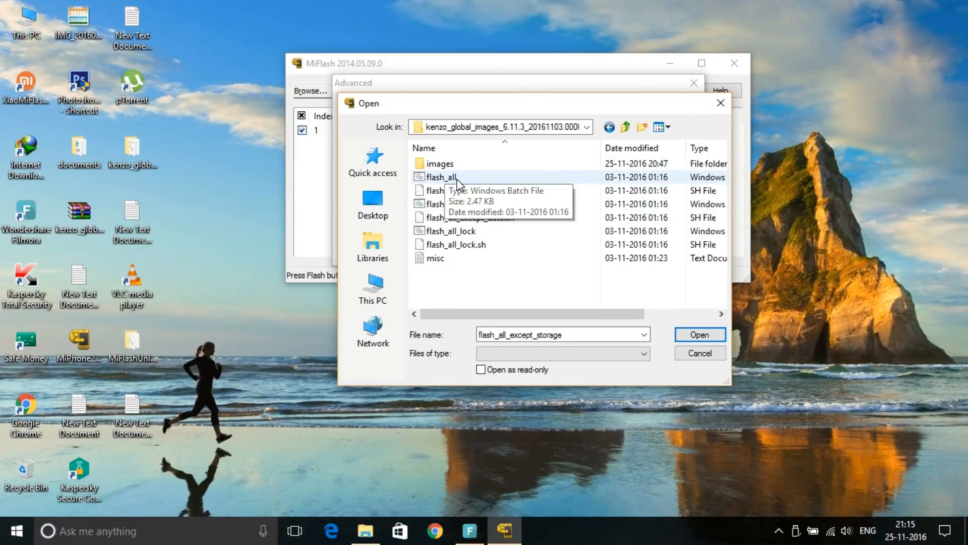
mouse_move(491, 191)
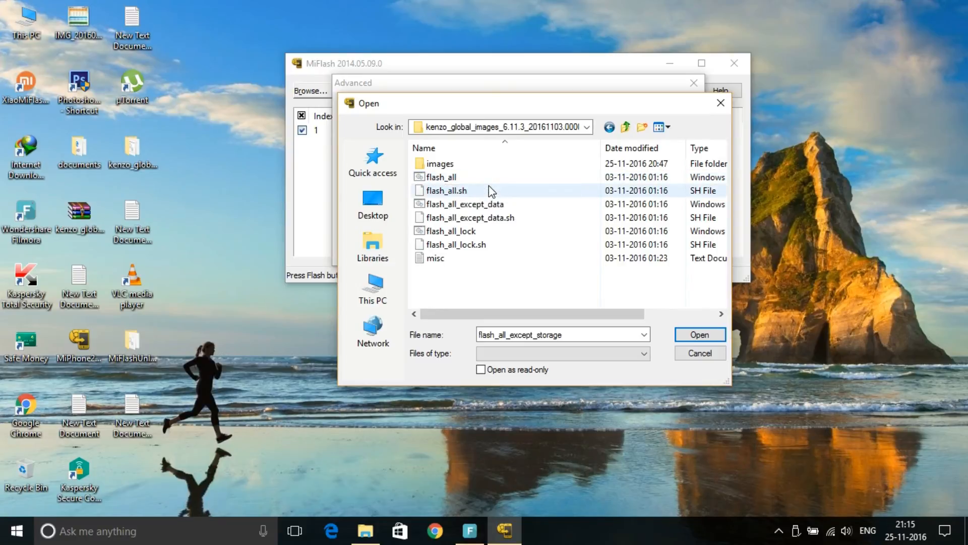
mouse_move(485, 189)
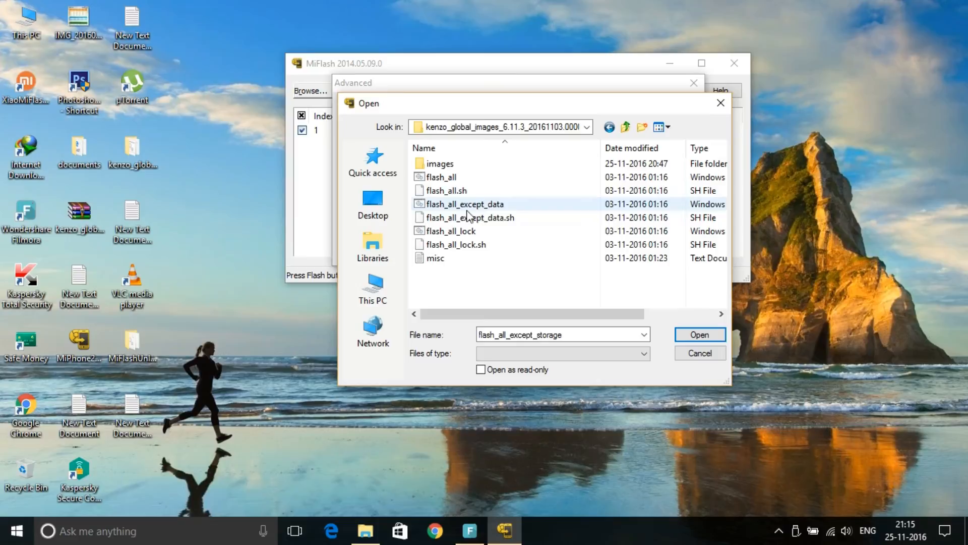
mouse_move(430, 207)
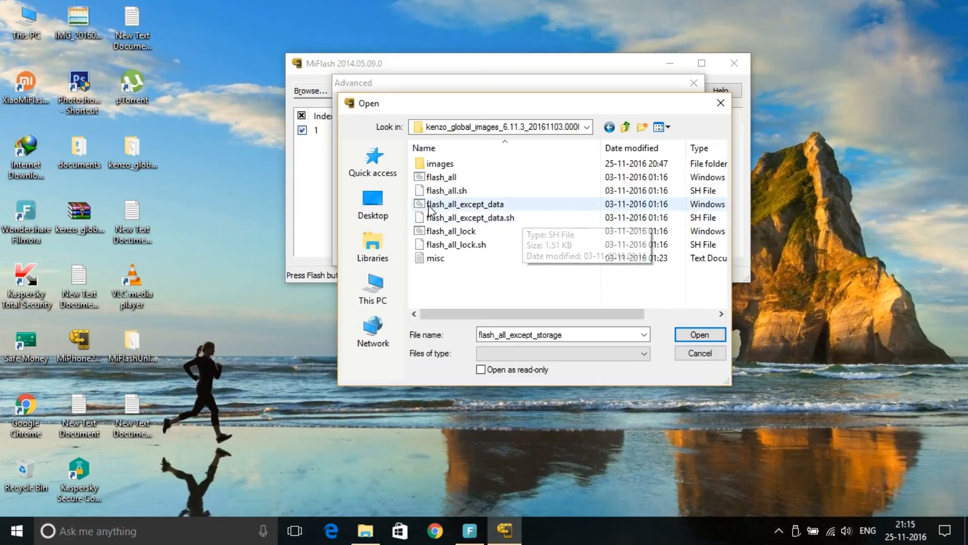
mouse_move(481, 216)
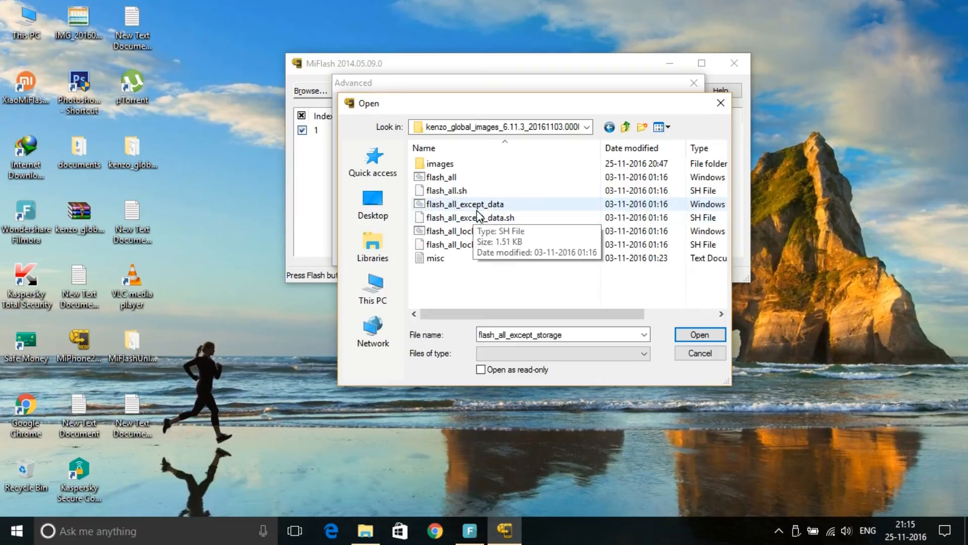
mouse_move(471, 210)
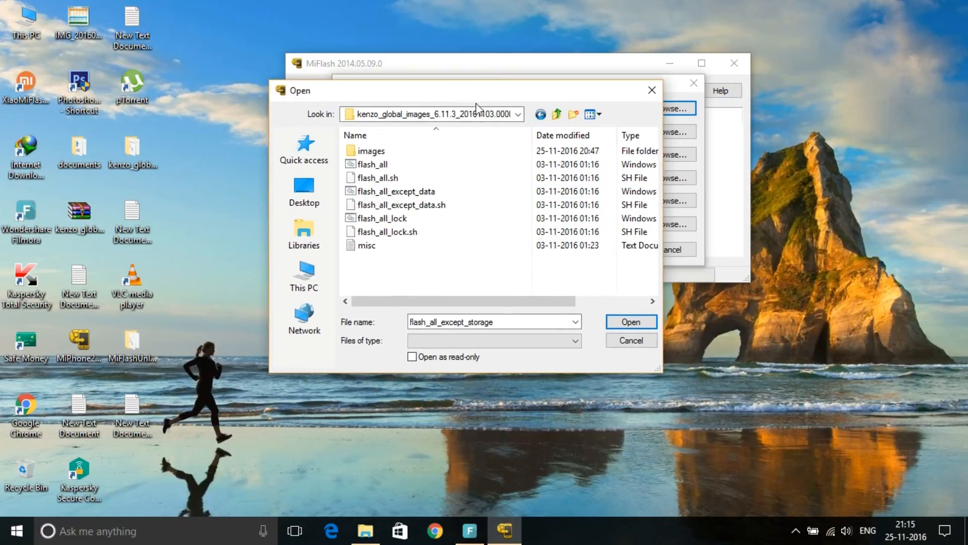
Step: Choose flash_all_except_data as the fastboot script and confirm
click(398, 191)
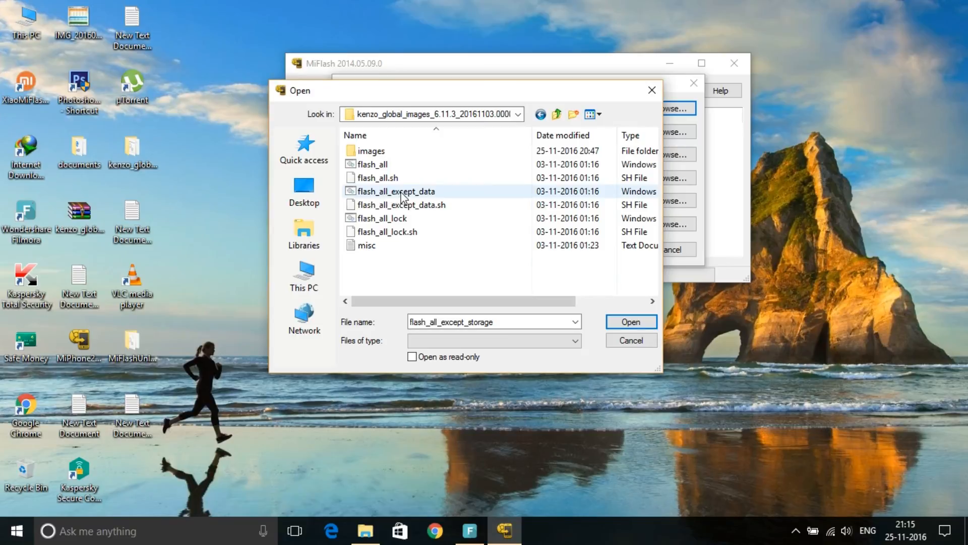
mouse_move(390, 193)
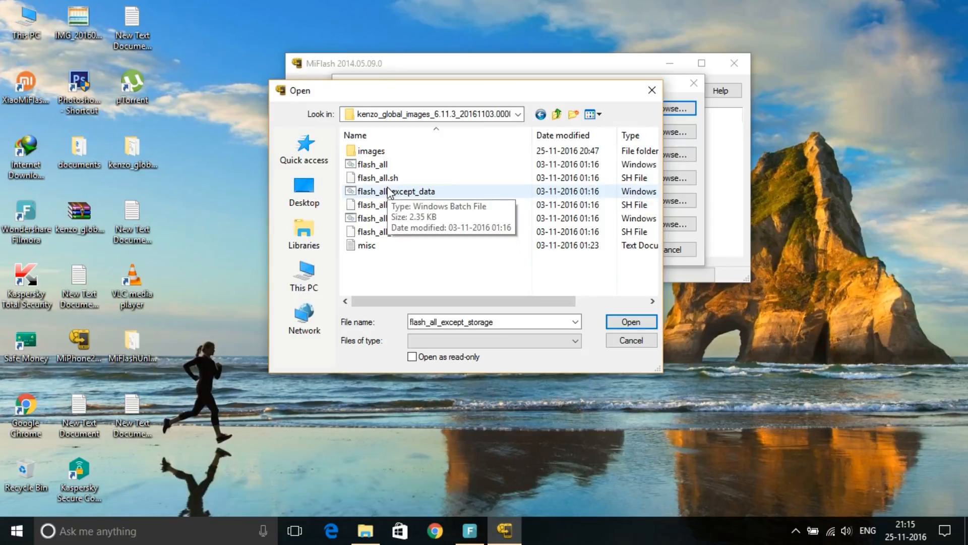
click(397, 191)
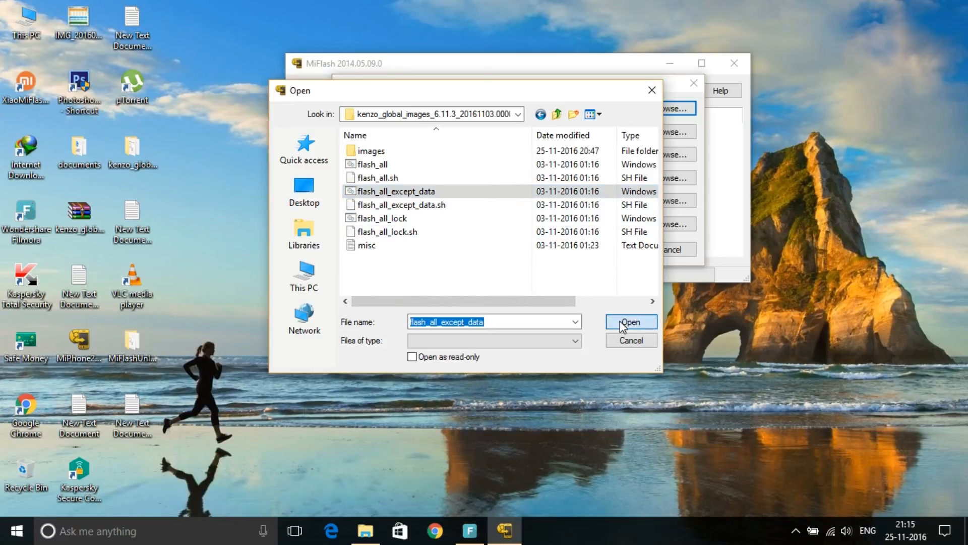
click(631, 320)
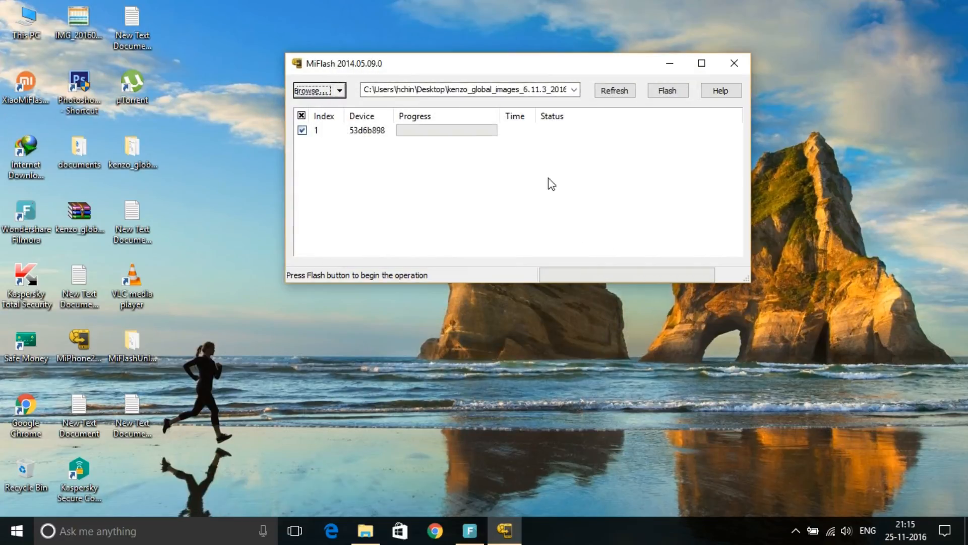
mouse_move(668, 90)
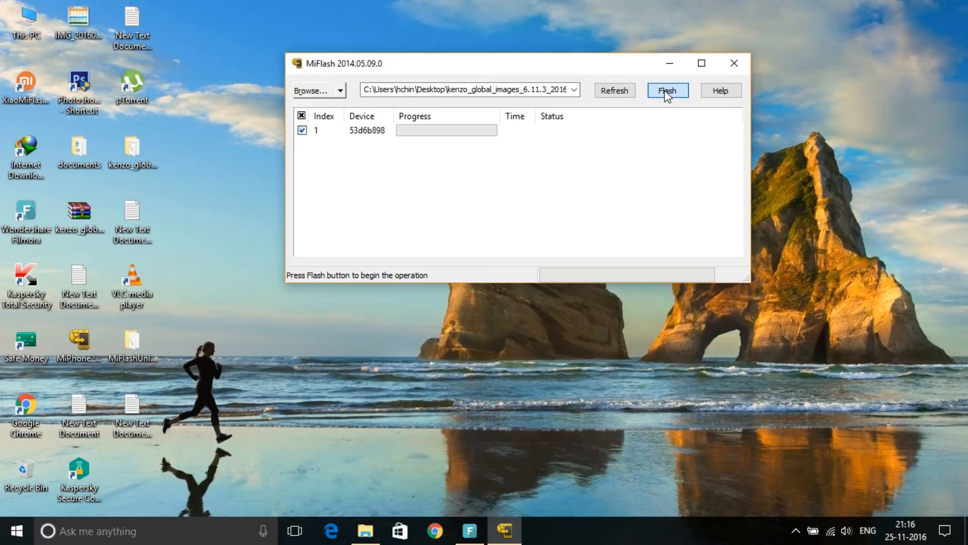
Step: Start flashing the ROM to device 53d6b898
click(666, 89)
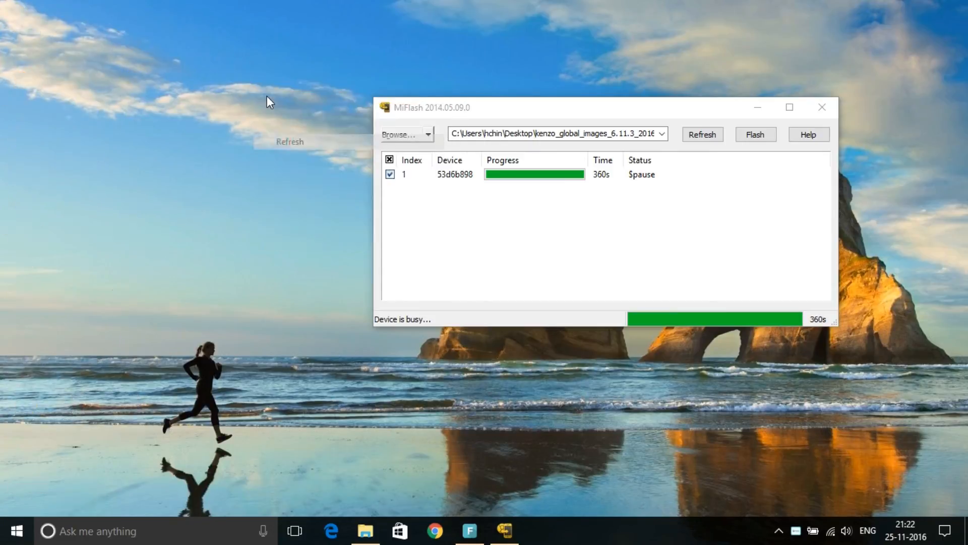
right_click(269, 102)
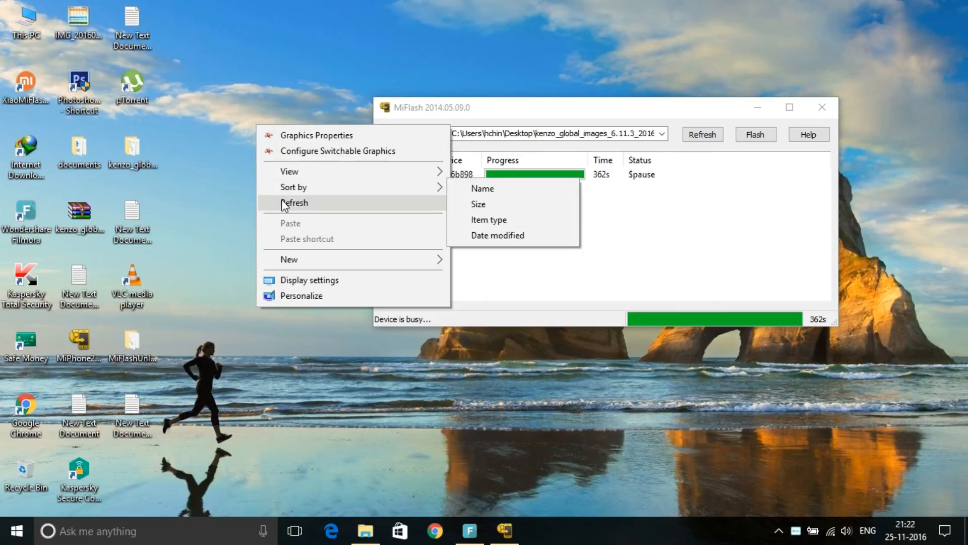
click(285, 203)
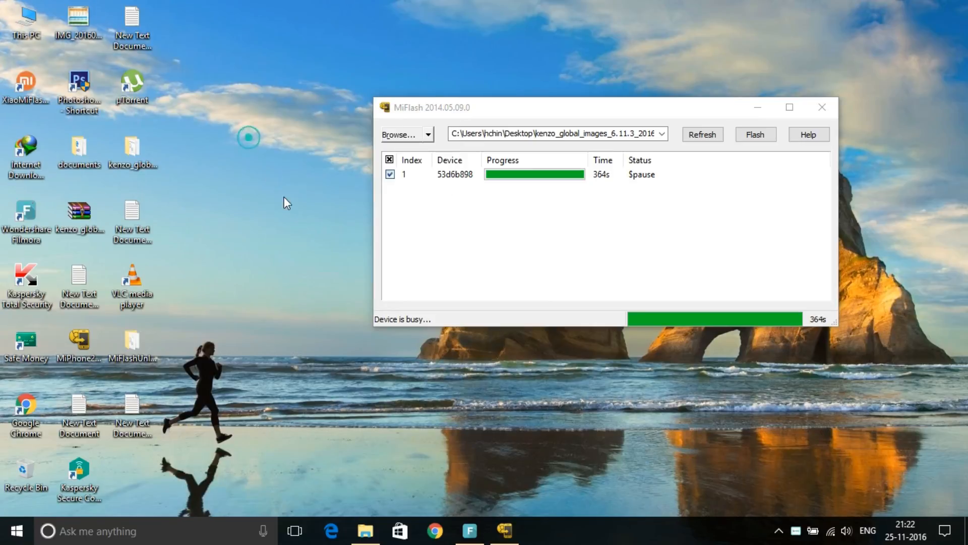